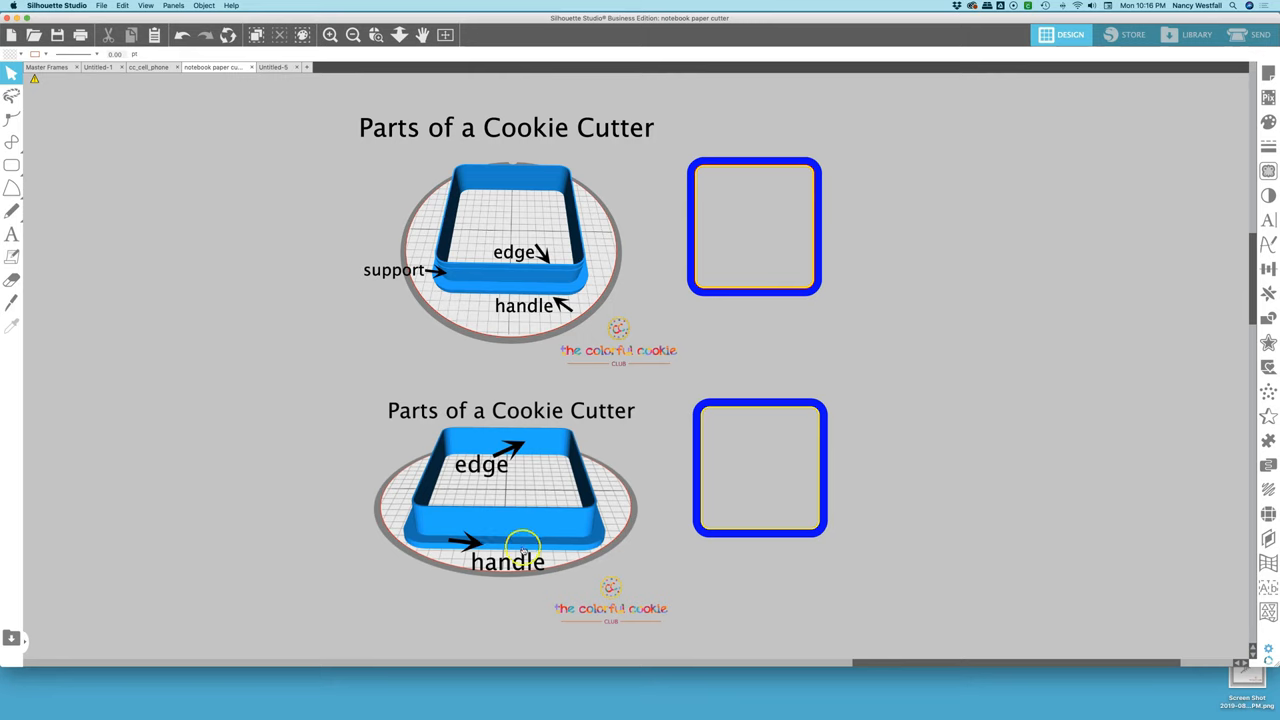
pyautogui.moveTo(840, 367)
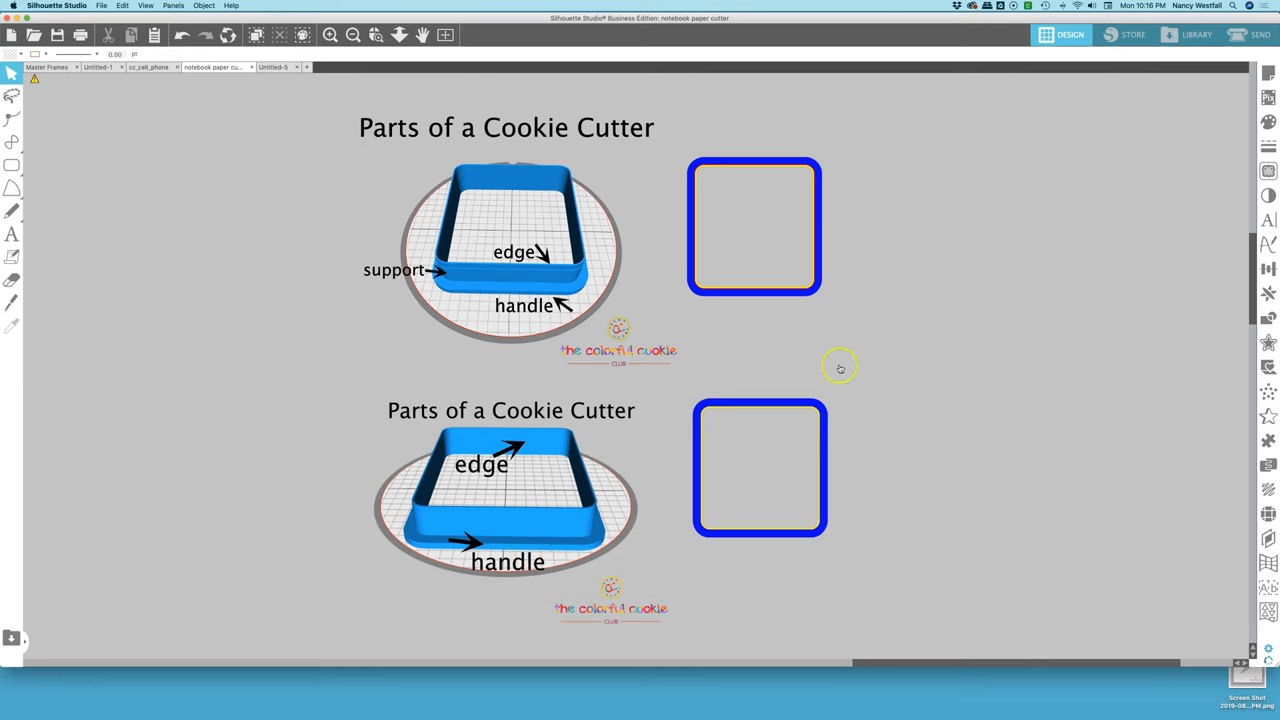
pyautogui.moveTo(780, 543)
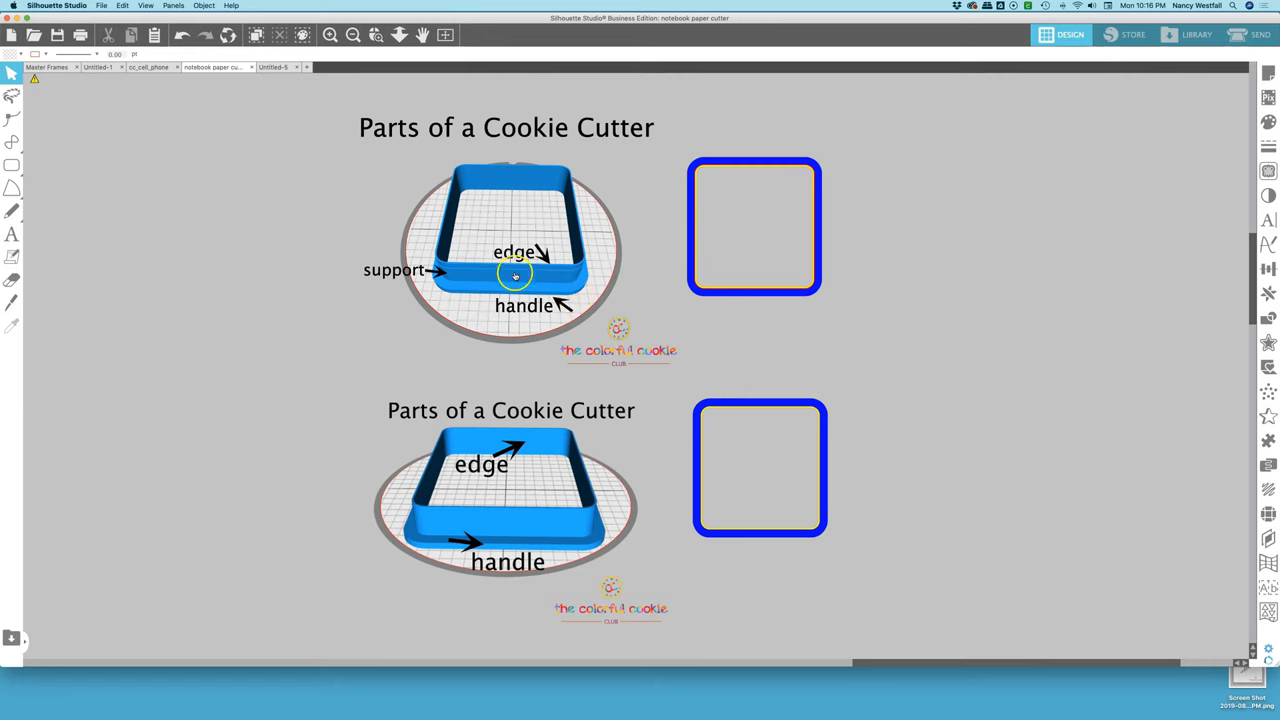
pyautogui.moveTo(740, 290)
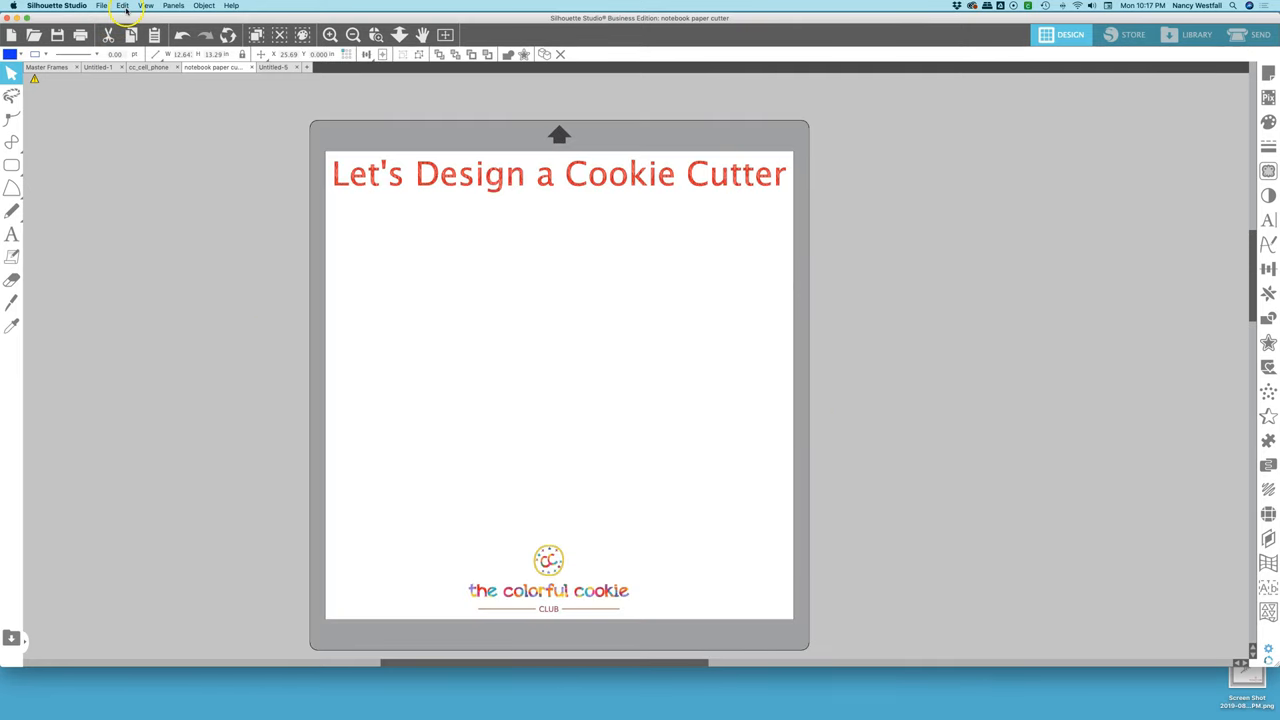
# Set Unit of Measurement to Millimeters in Preferences and confirm
pyautogui.click(122, 5)
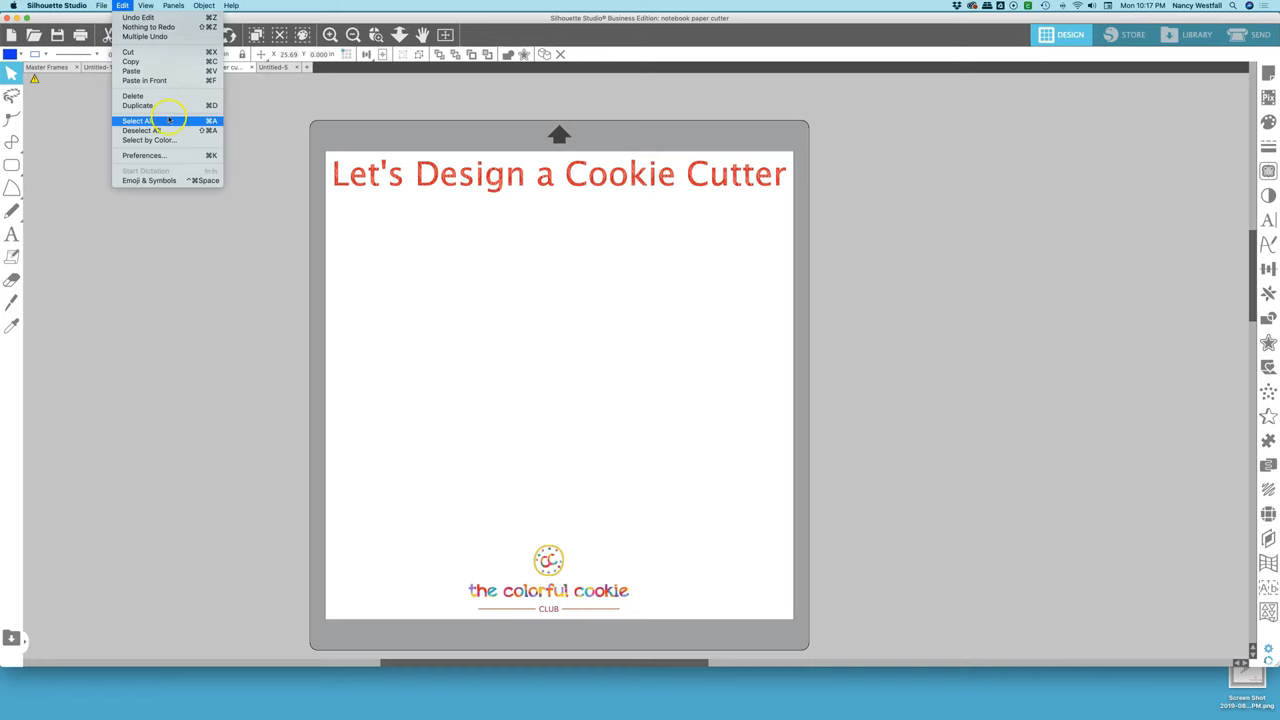
pyautogui.click(143, 155)
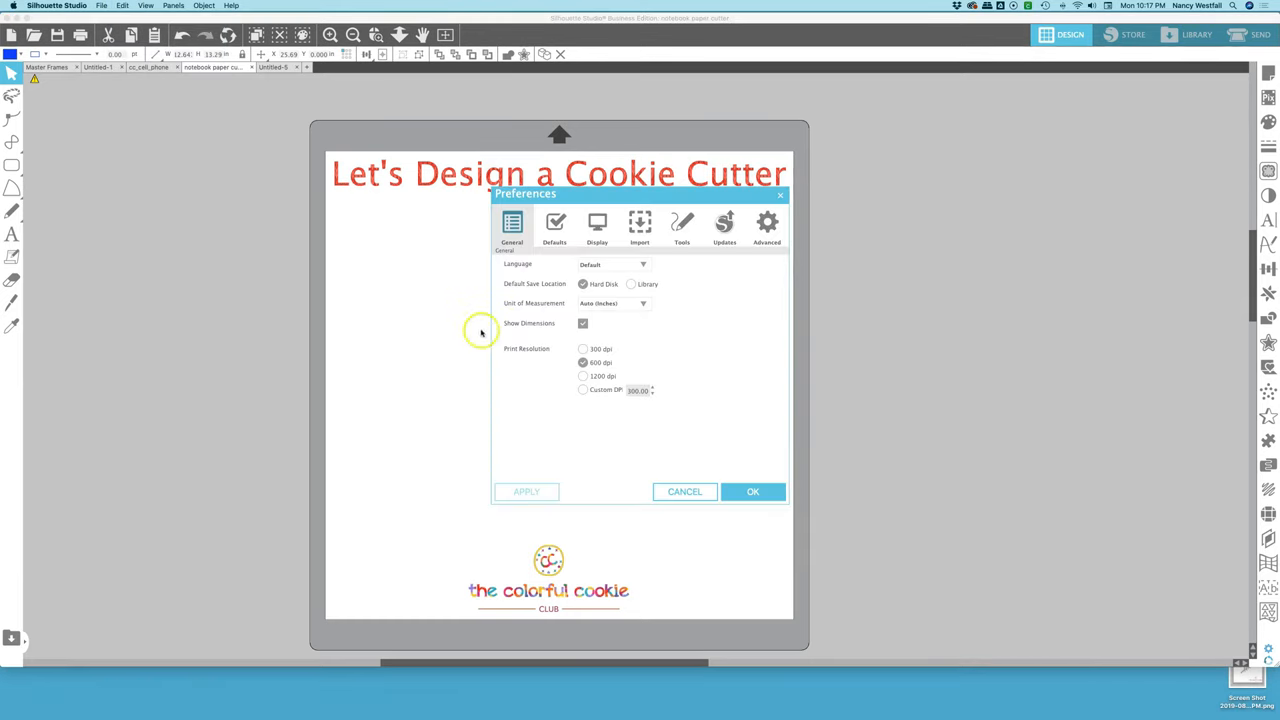
pyautogui.click(643, 303)
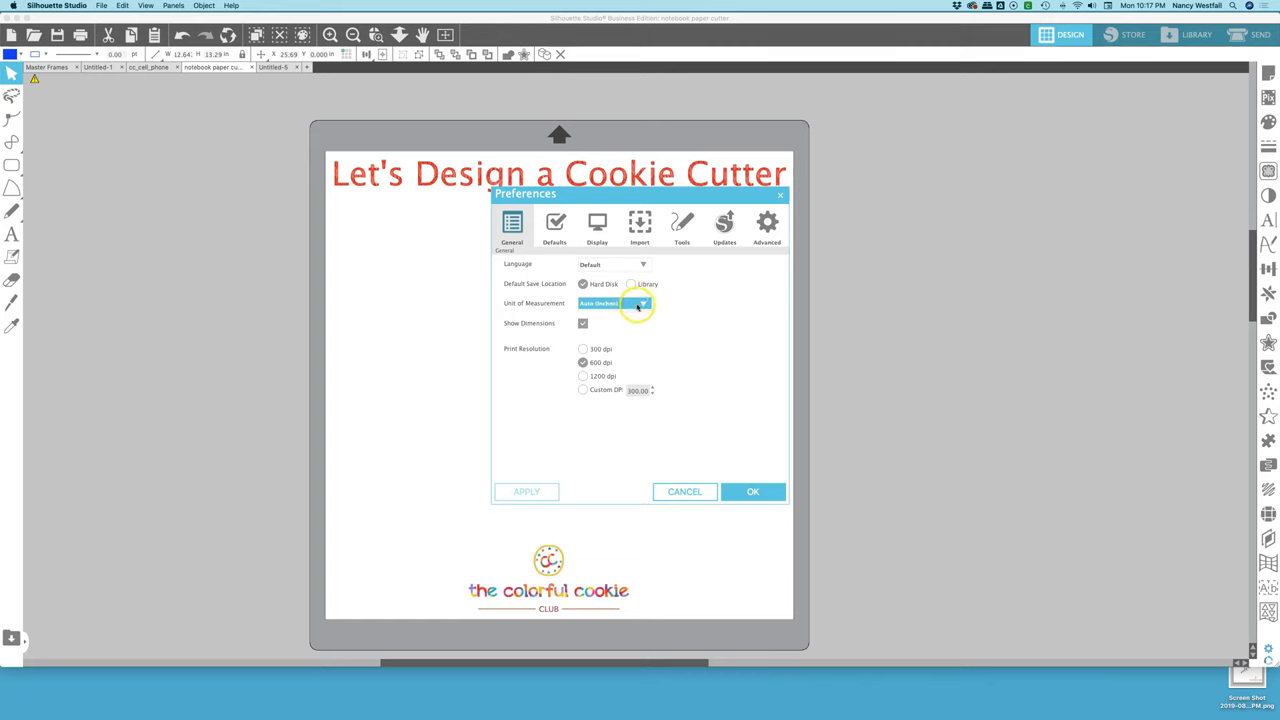
pyautogui.click(643, 303)
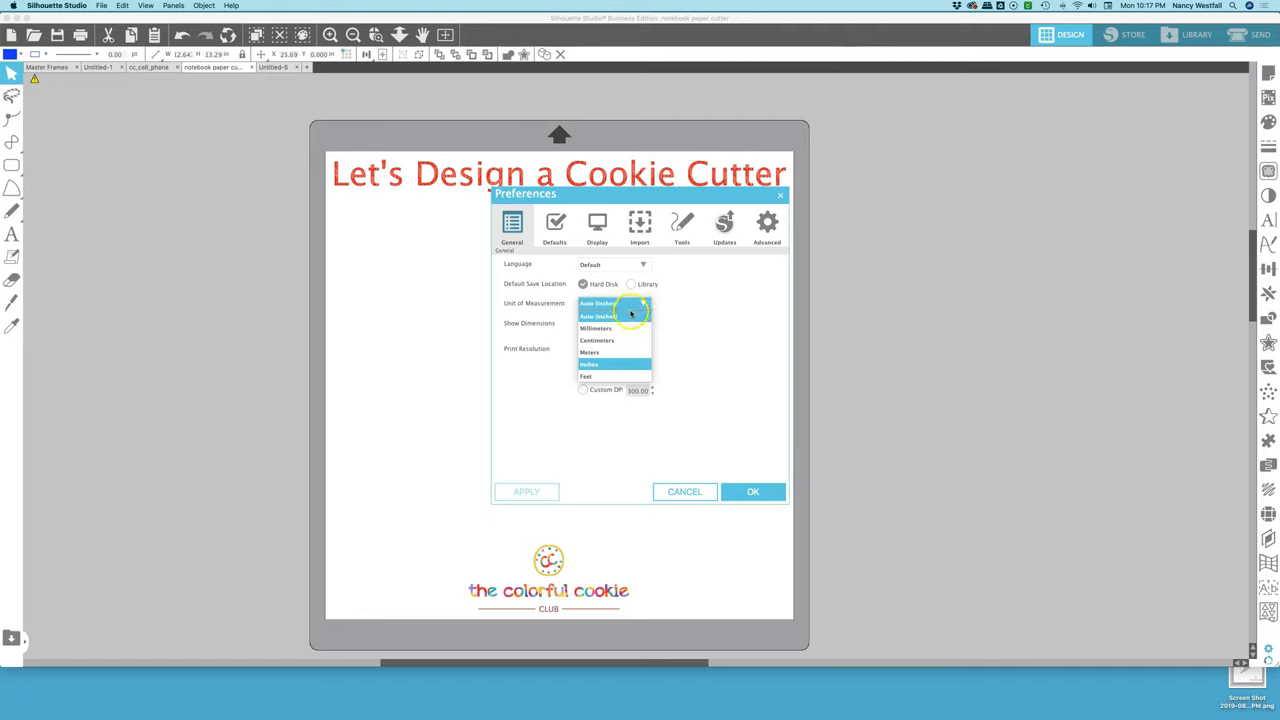
pyautogui.click(595, 328)
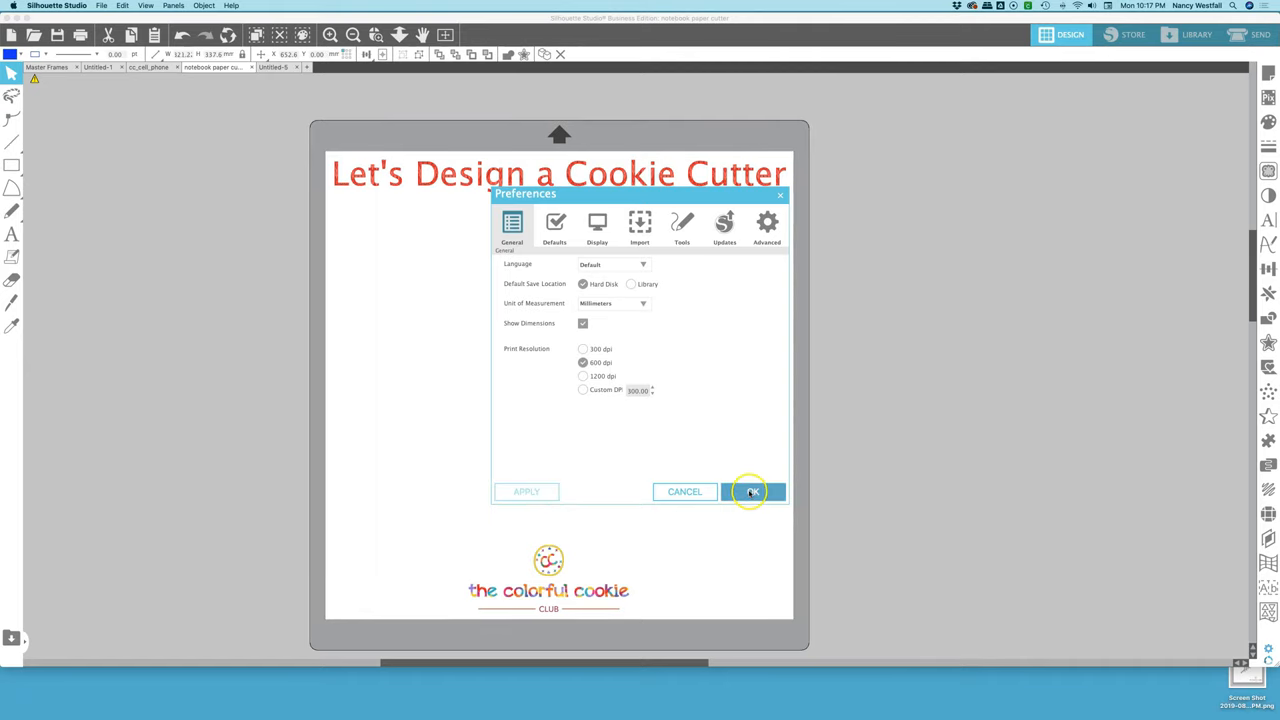
pyautogui.click(752, 491)
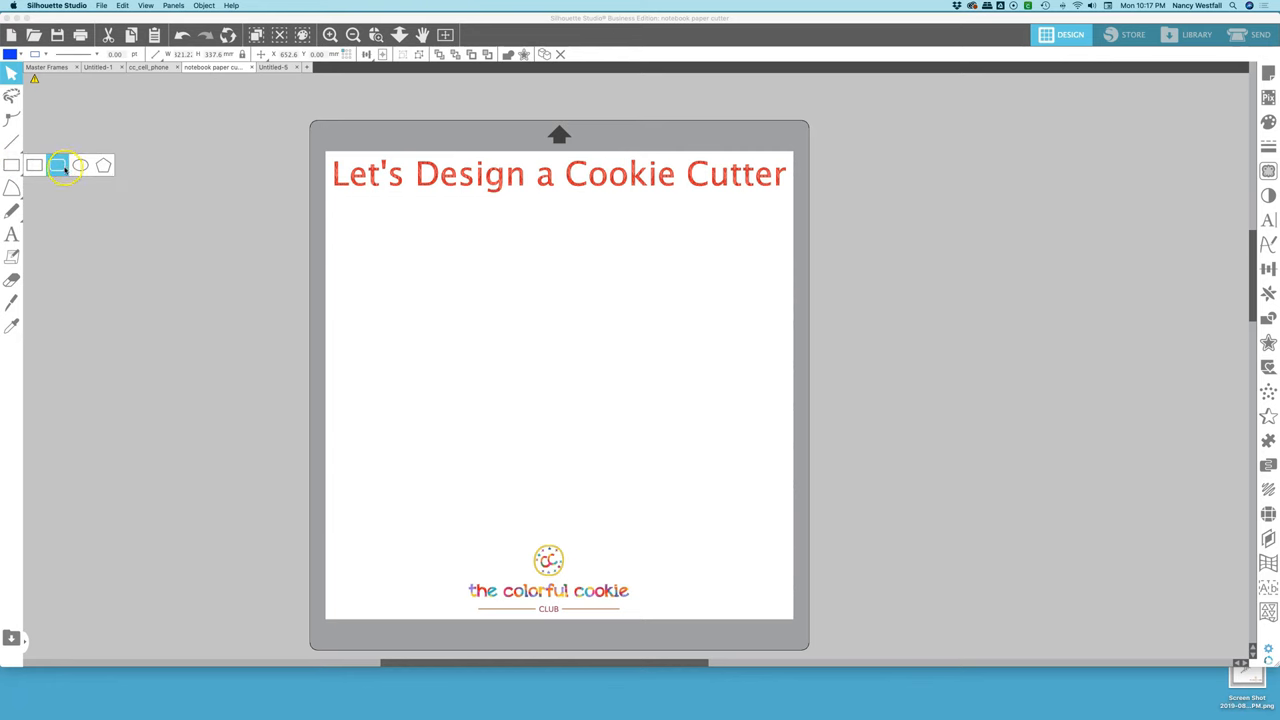
pyautogui.moveTo(57, 165)
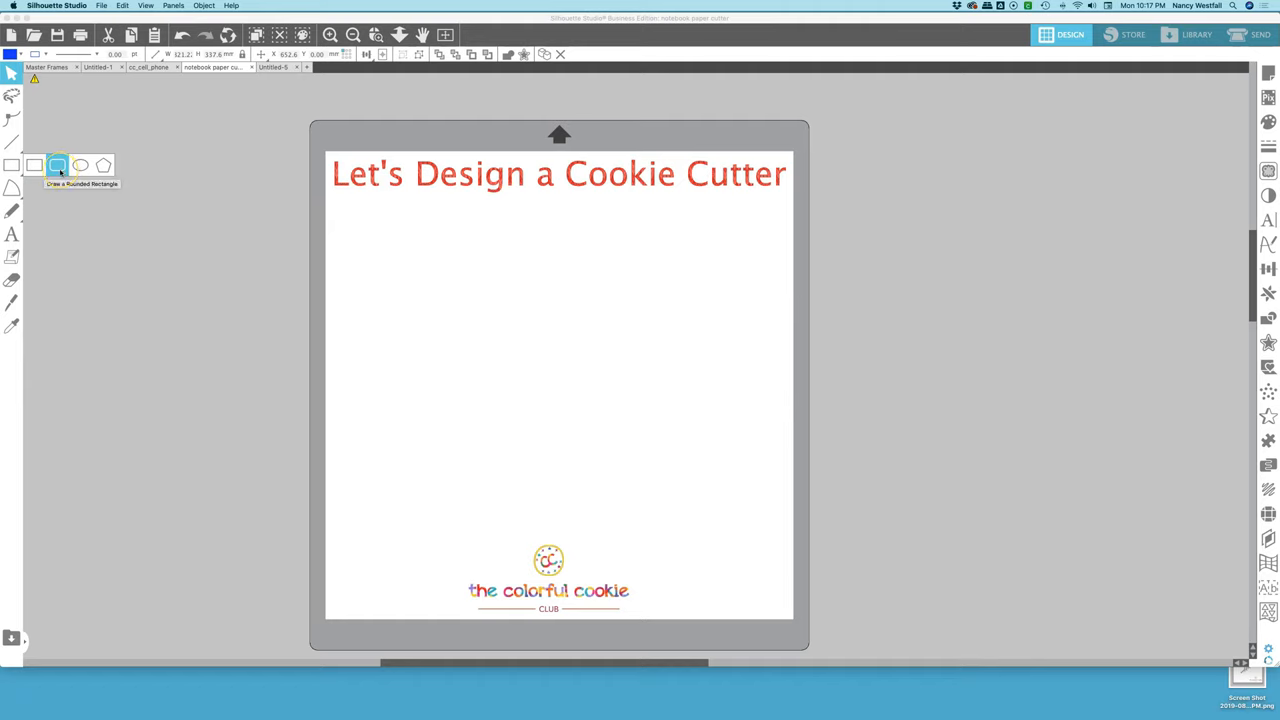
# Draw a near-square rounded rectangle about 77 by 81 mm and centre it on the page
pyautogui.click(57, 165)
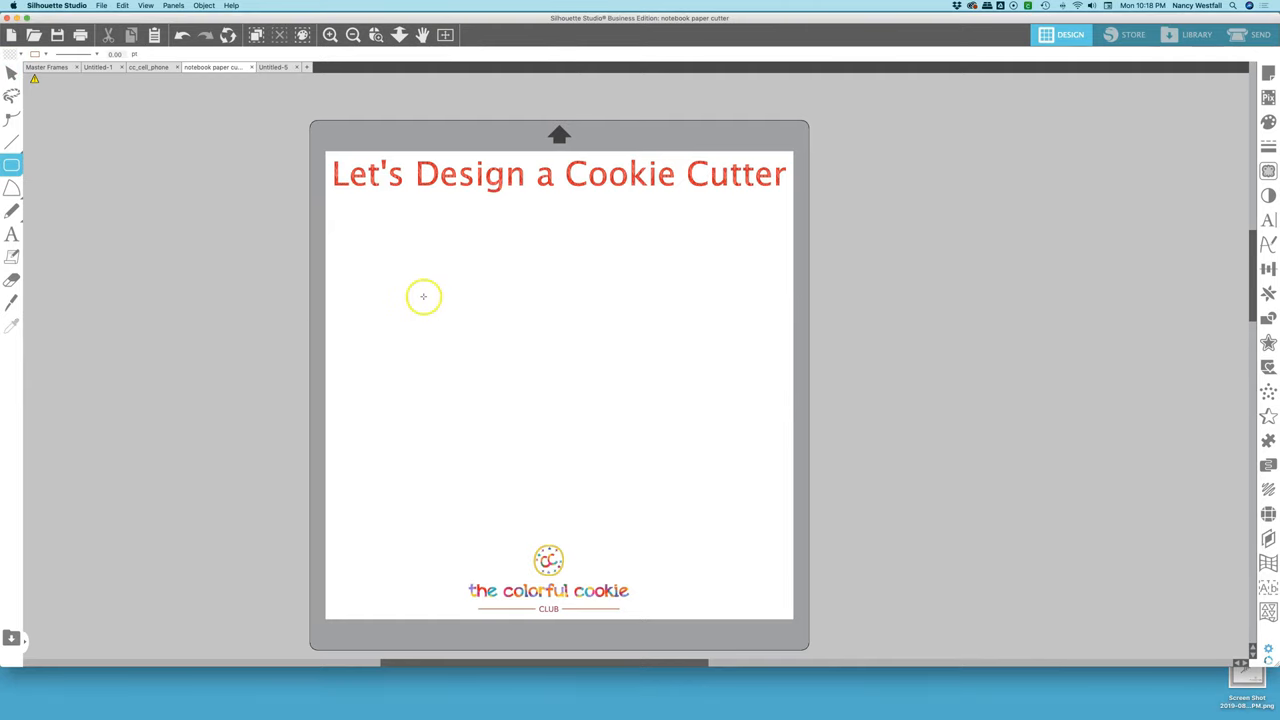
pyautogui.moveTo(423, 297); pyautogui.dragTo(528, 437)
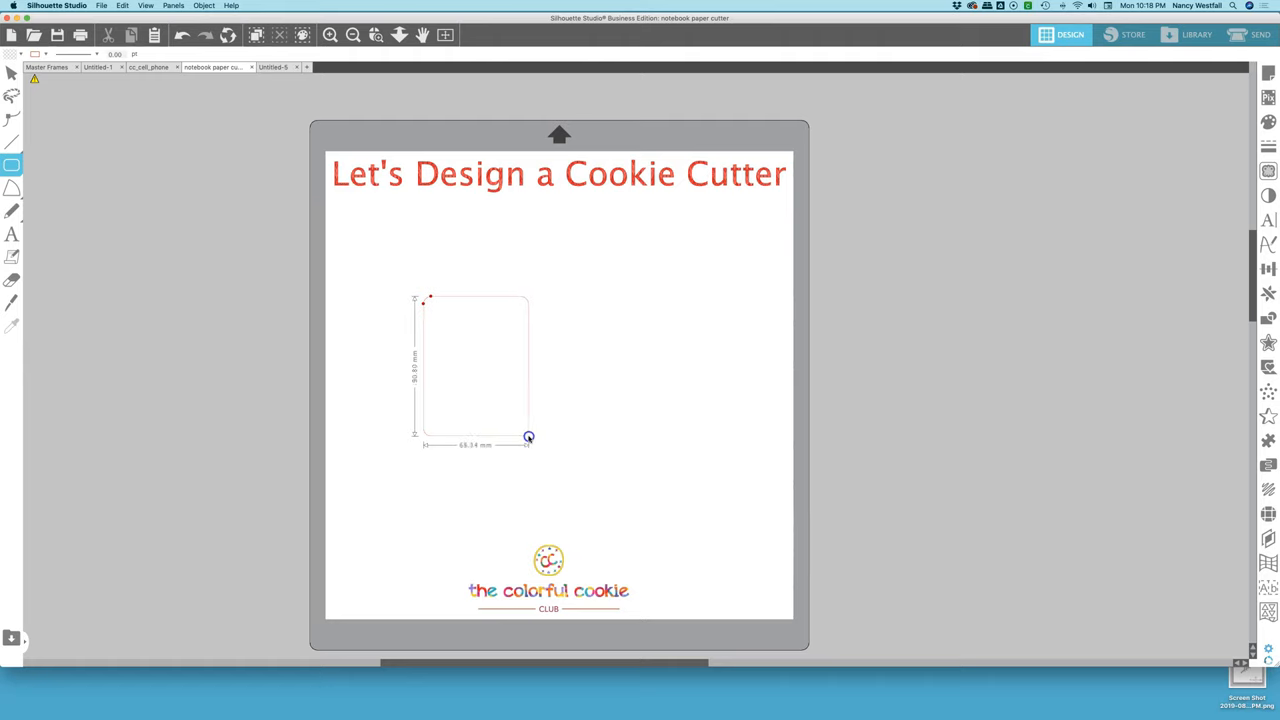
pyautogui.moveTo(528, 437); pyautogui.dragTo(544, 428)
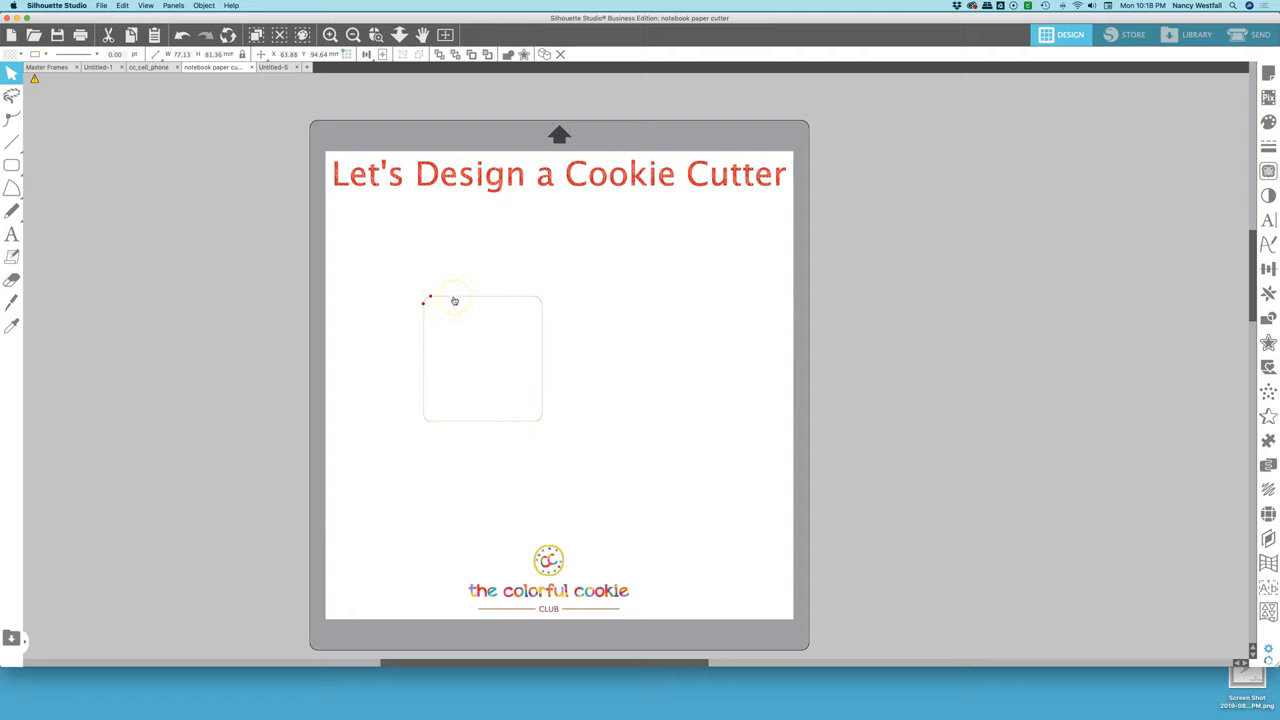
pyautogui.rightClick(455, 300)
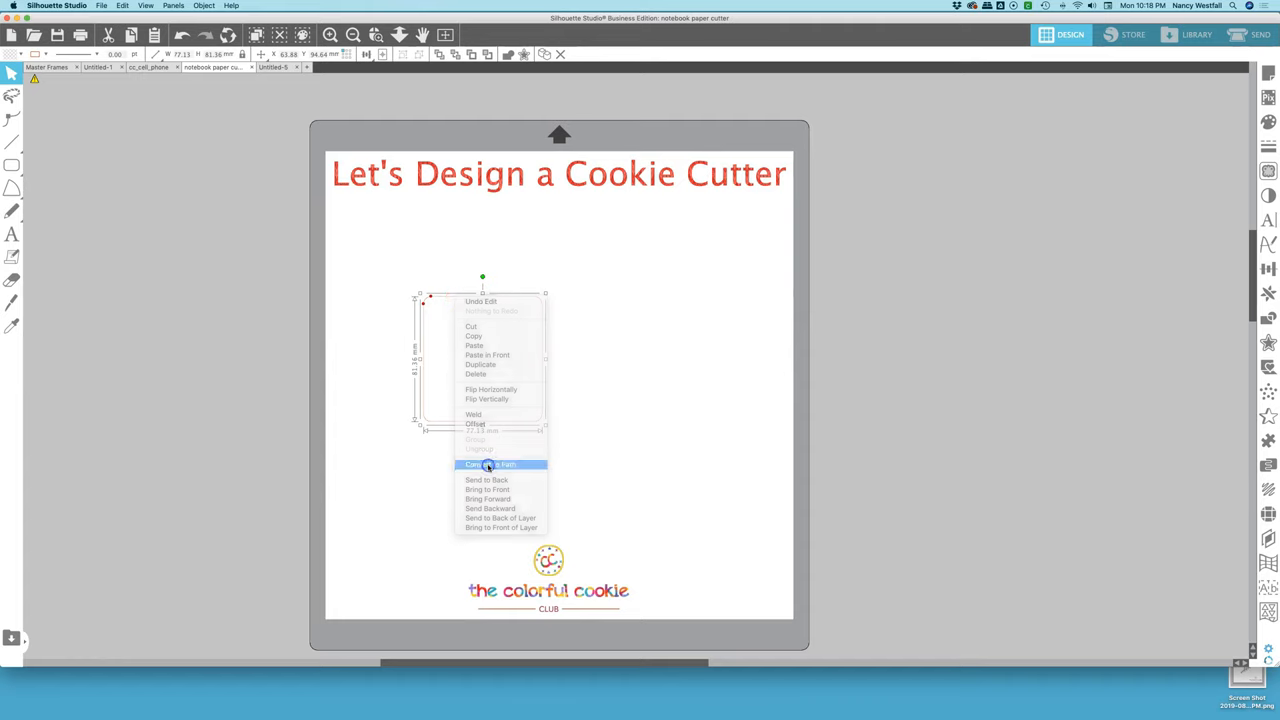
pyautogui.click(490, 464)
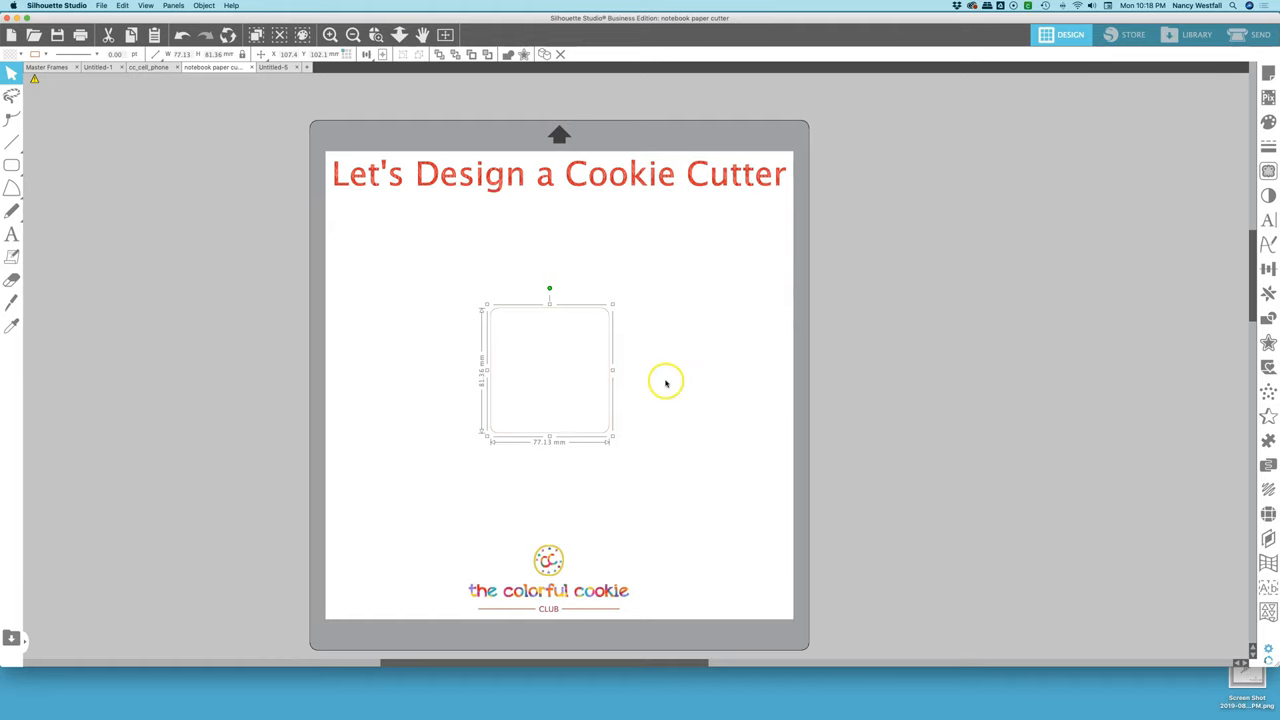
pyautogui.moveTo(1210, 253)
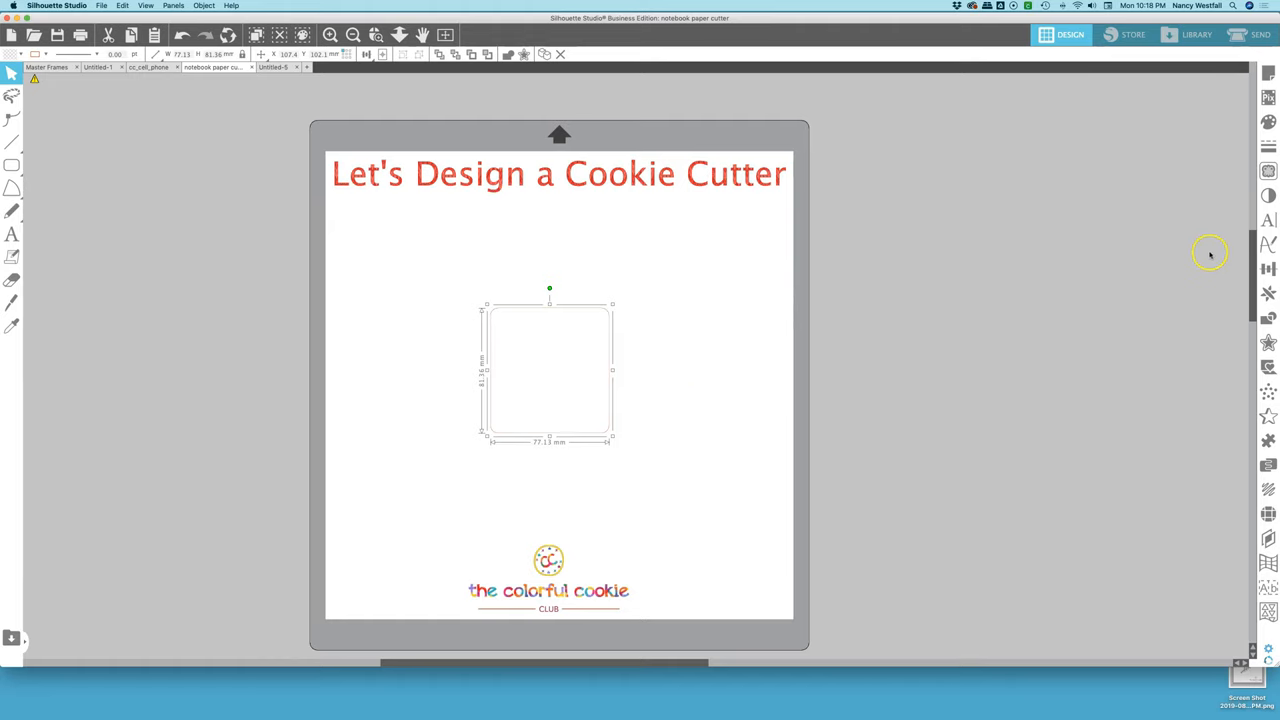
# Offset the rounded square outward by 6 mm, fill it blue, and label it 'handle'
pyautogui.click(1268, 342)
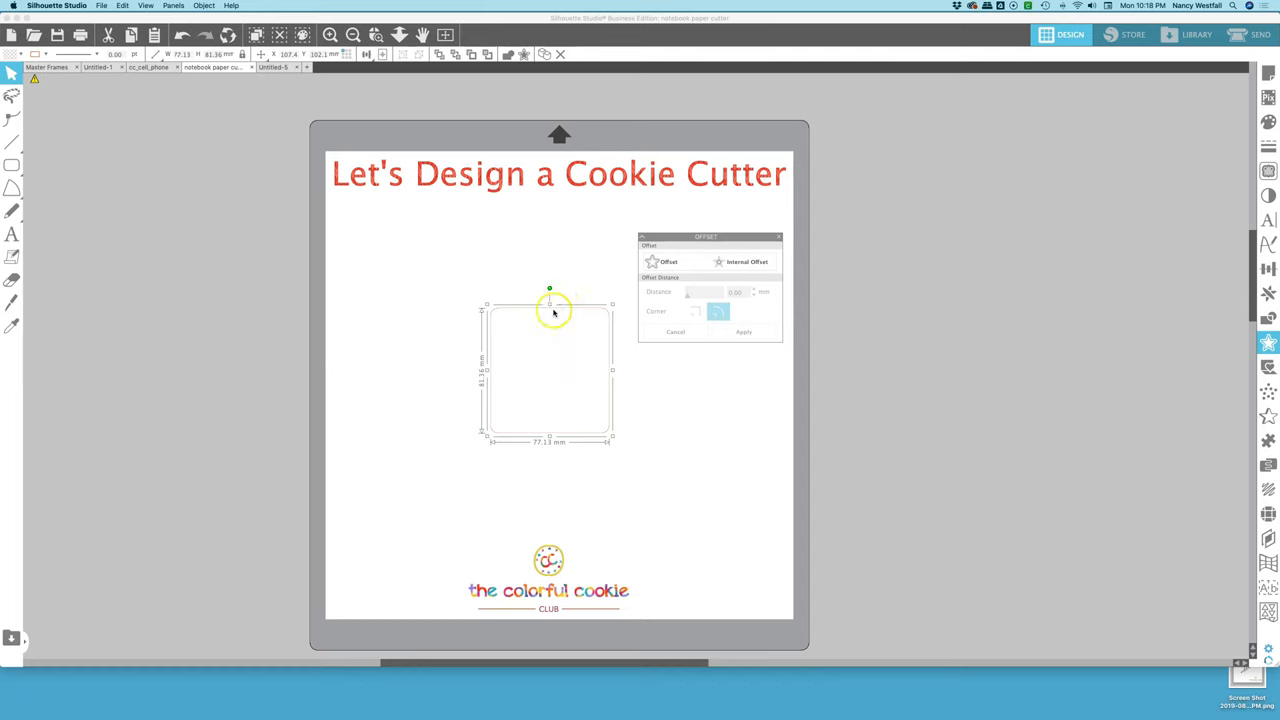
pyautogui.click(667, 261)
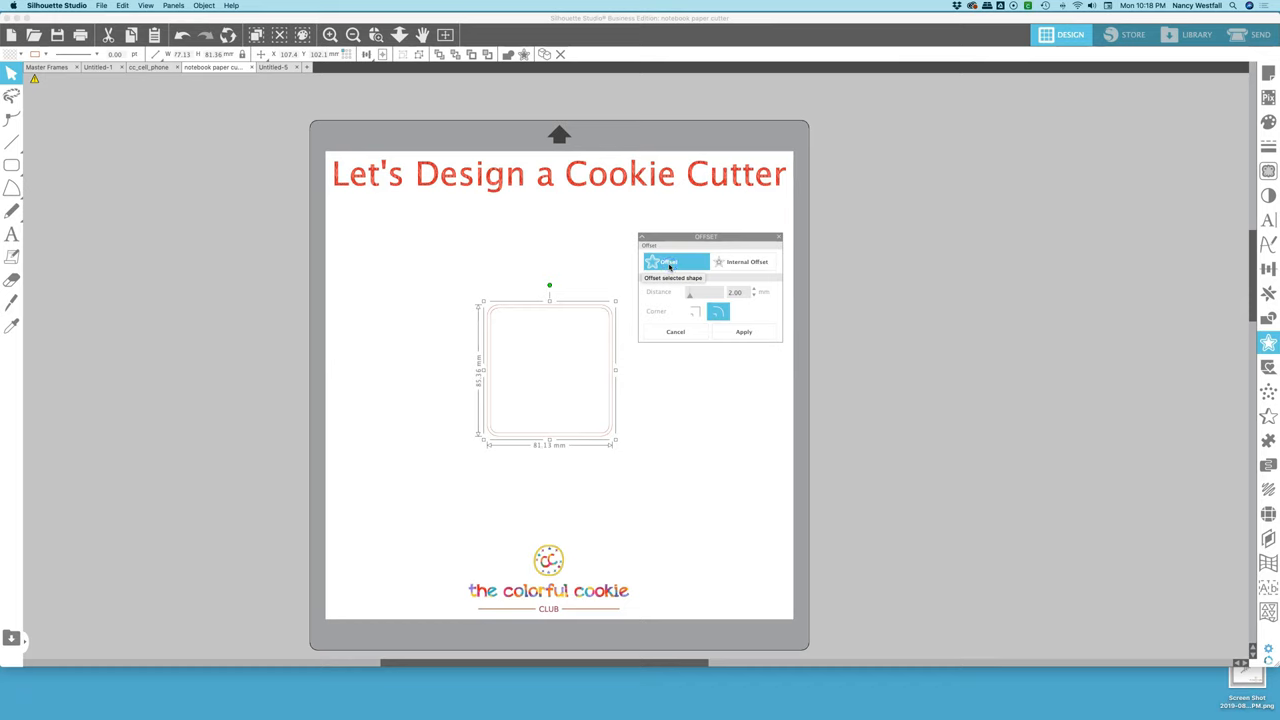
pyautogui.click(735, 292)
pyautogui.write('6')
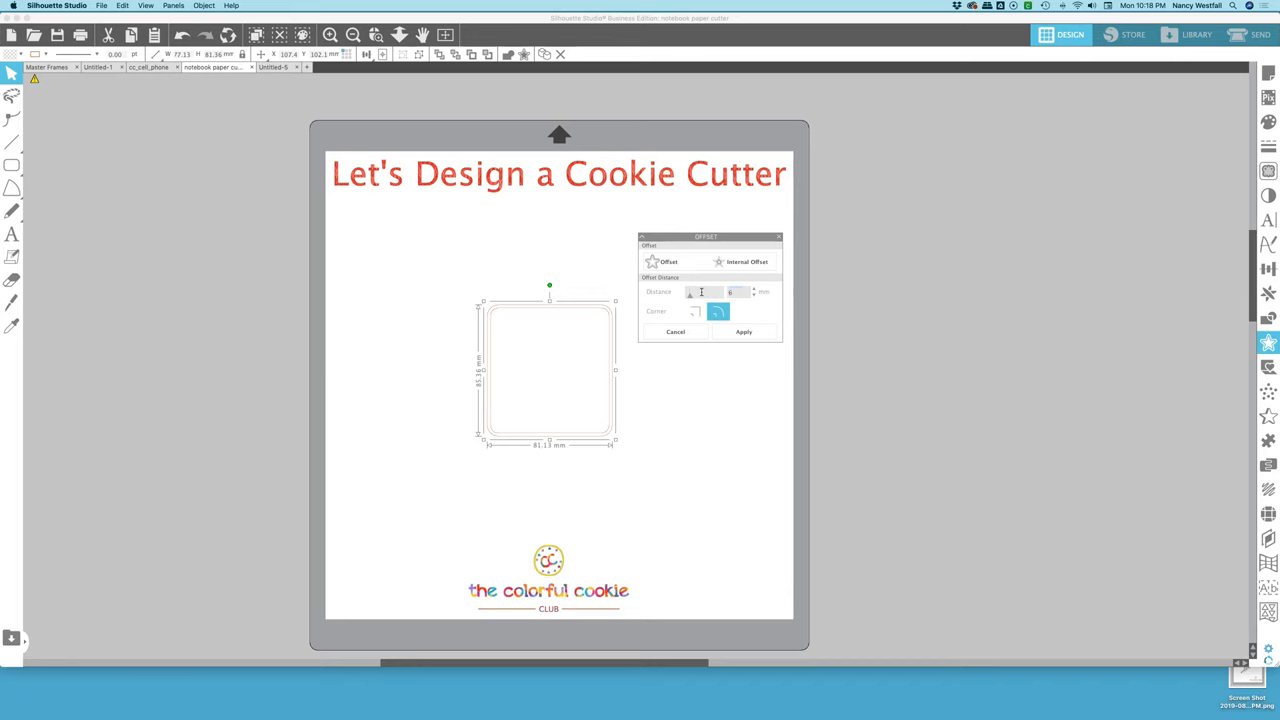
pyautogui.click(743, 331)
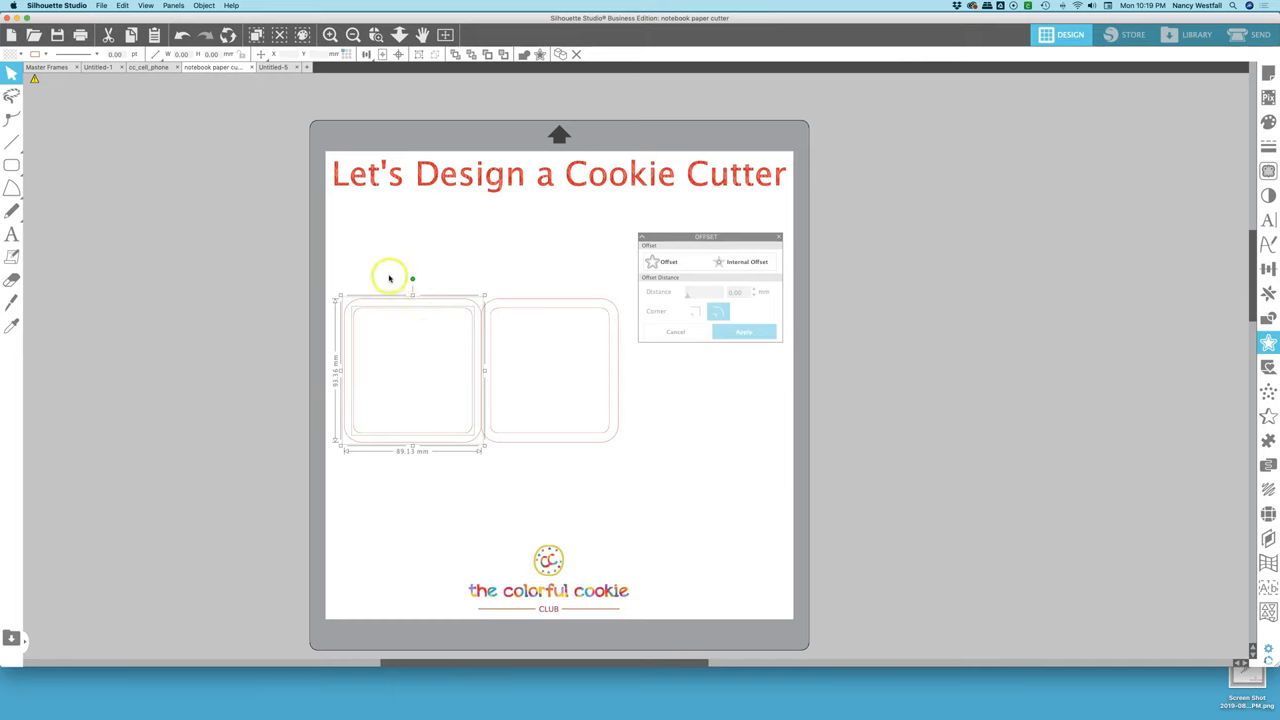
pyautogui.moveTo(383, 305)
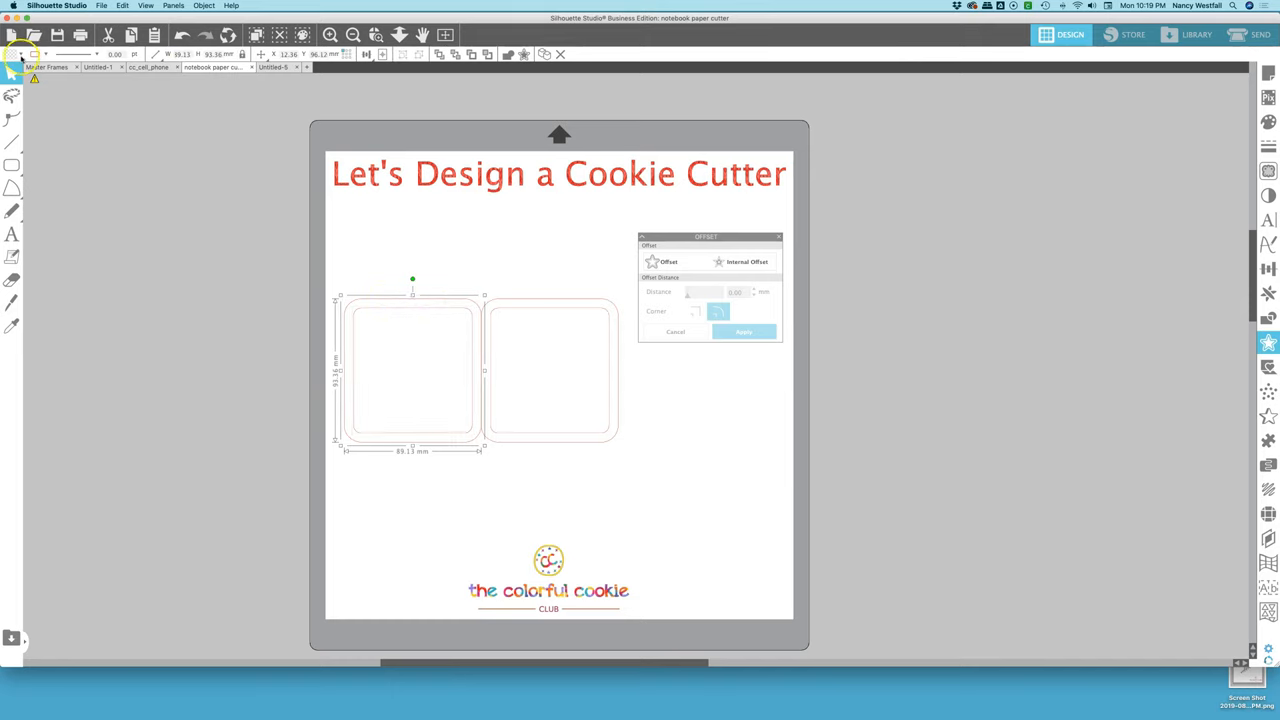
pyautogui.click(13, 53)
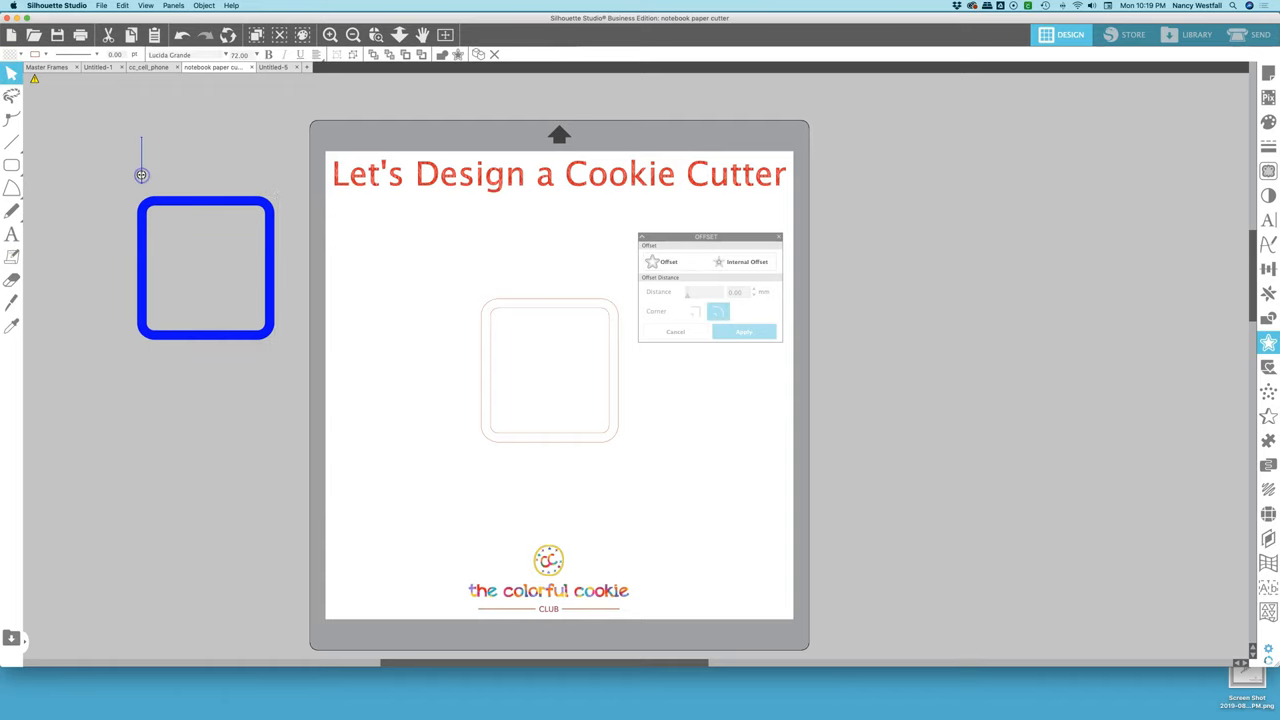
pyautogui.write('handle')
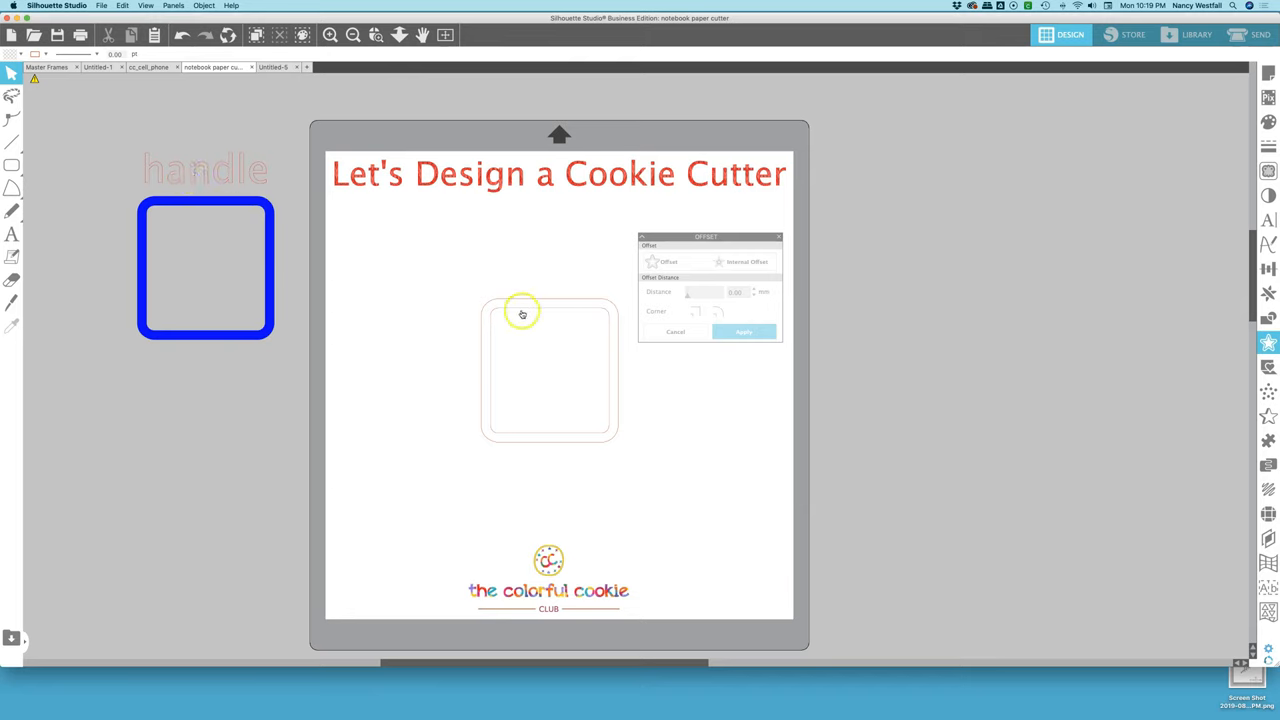
pyautogui.moveTo(602, 365)
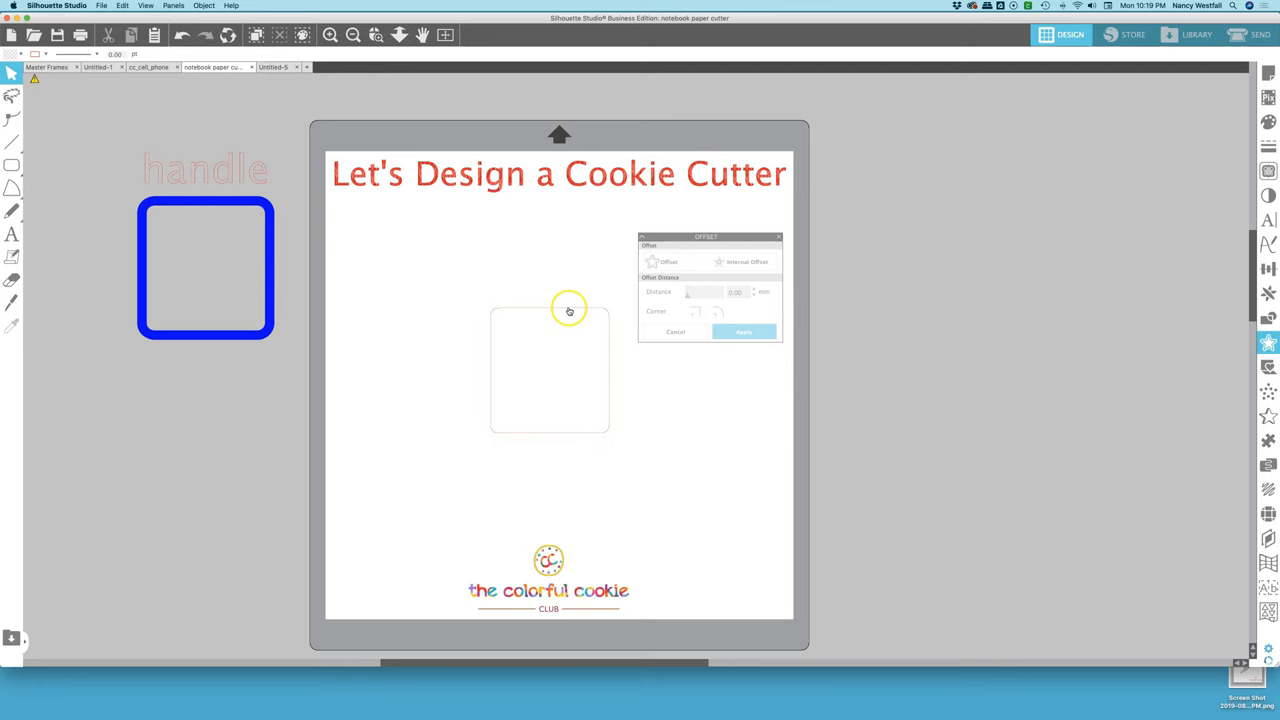
# Offset the rounded square outward again and select the larger new outline
pyautogui.click(550, 370)
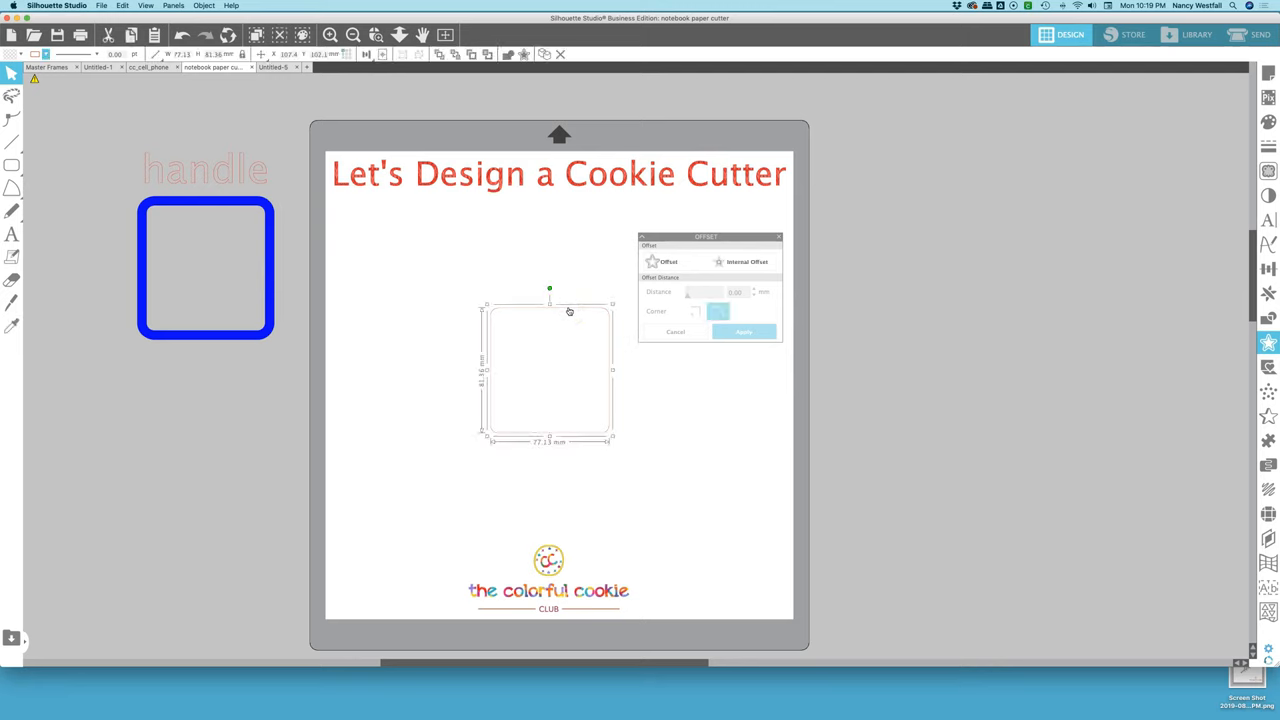
pyautogui.click(653, 261)
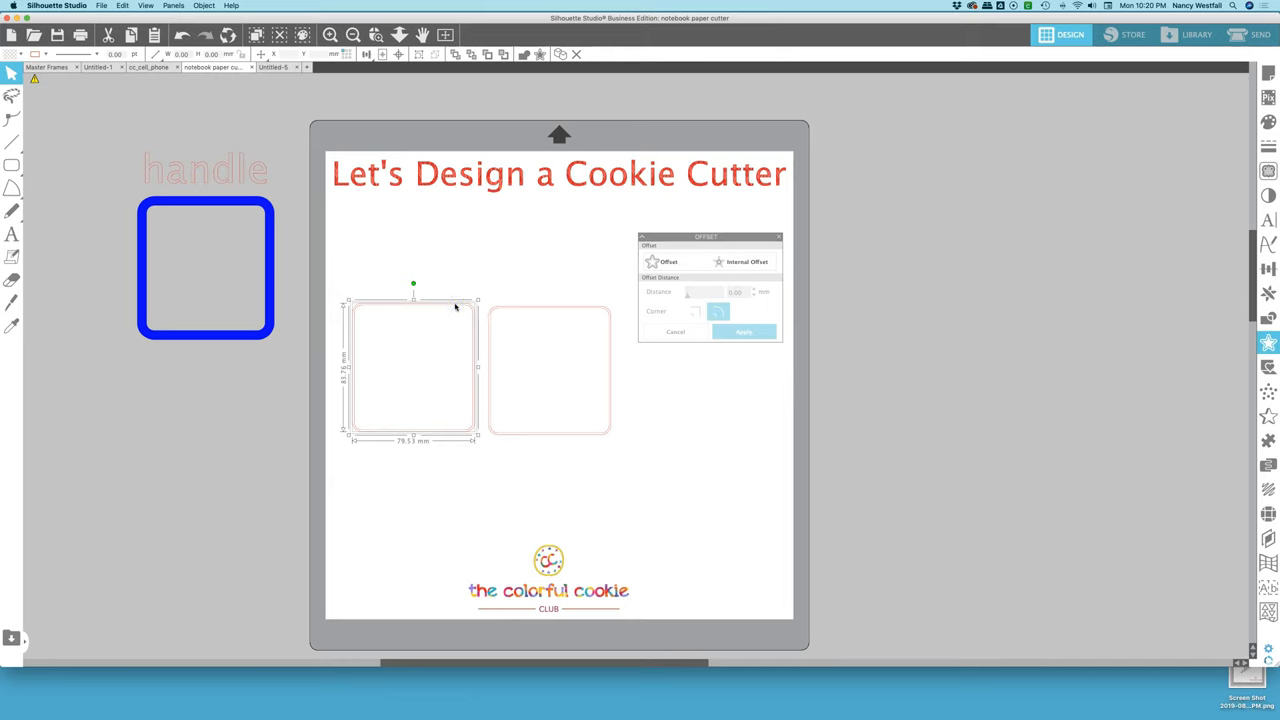
pyautogui.moveTo(461, 328)
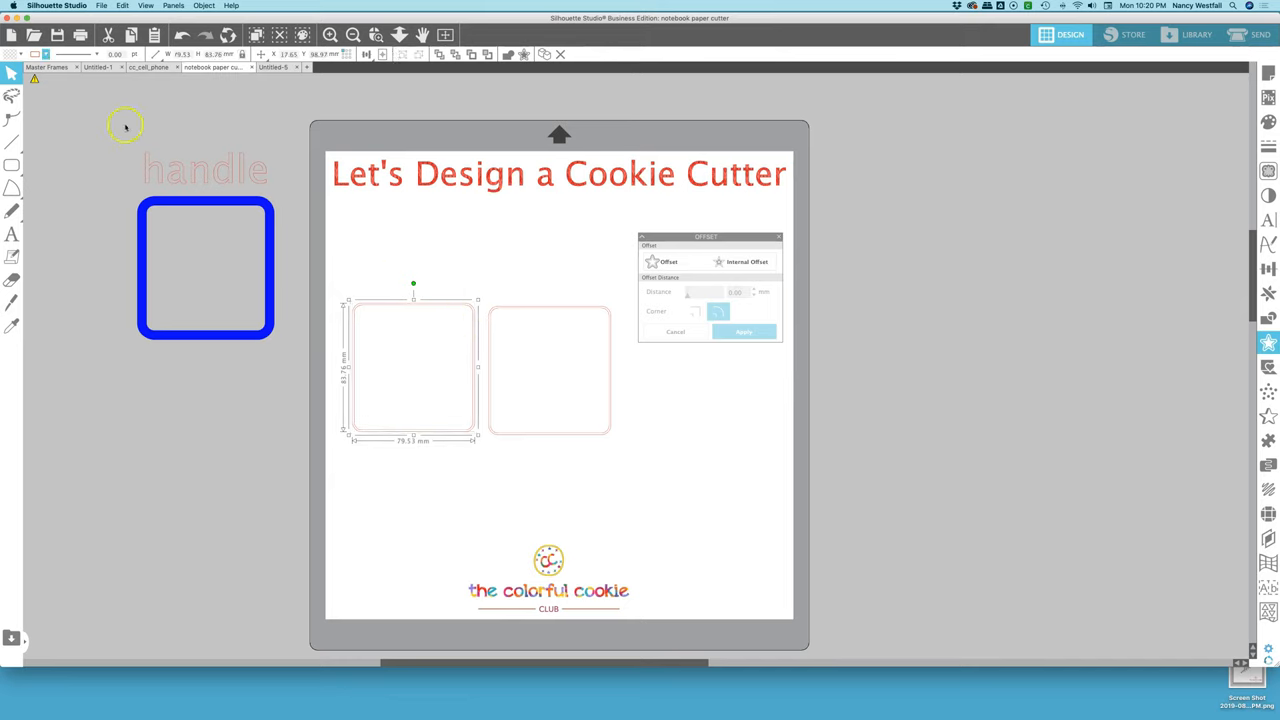
pyautogui.click(13, 54)
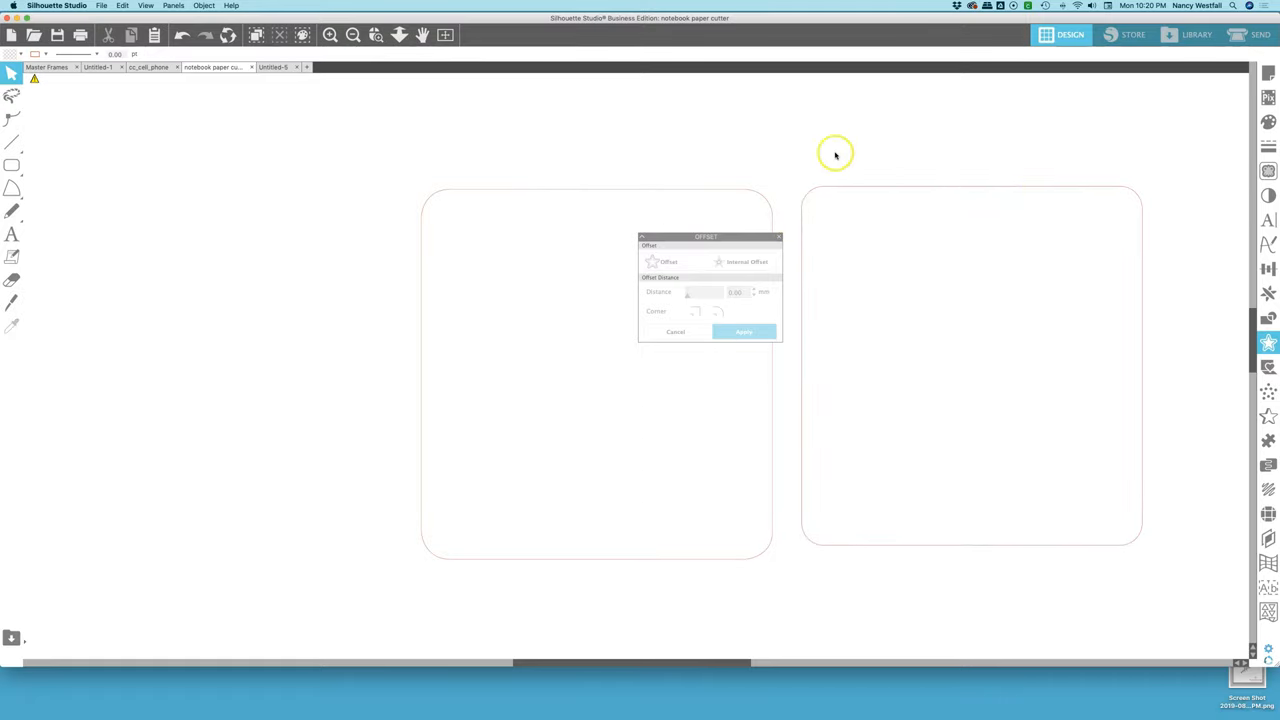
pyautogui.moveTo(855, 194)
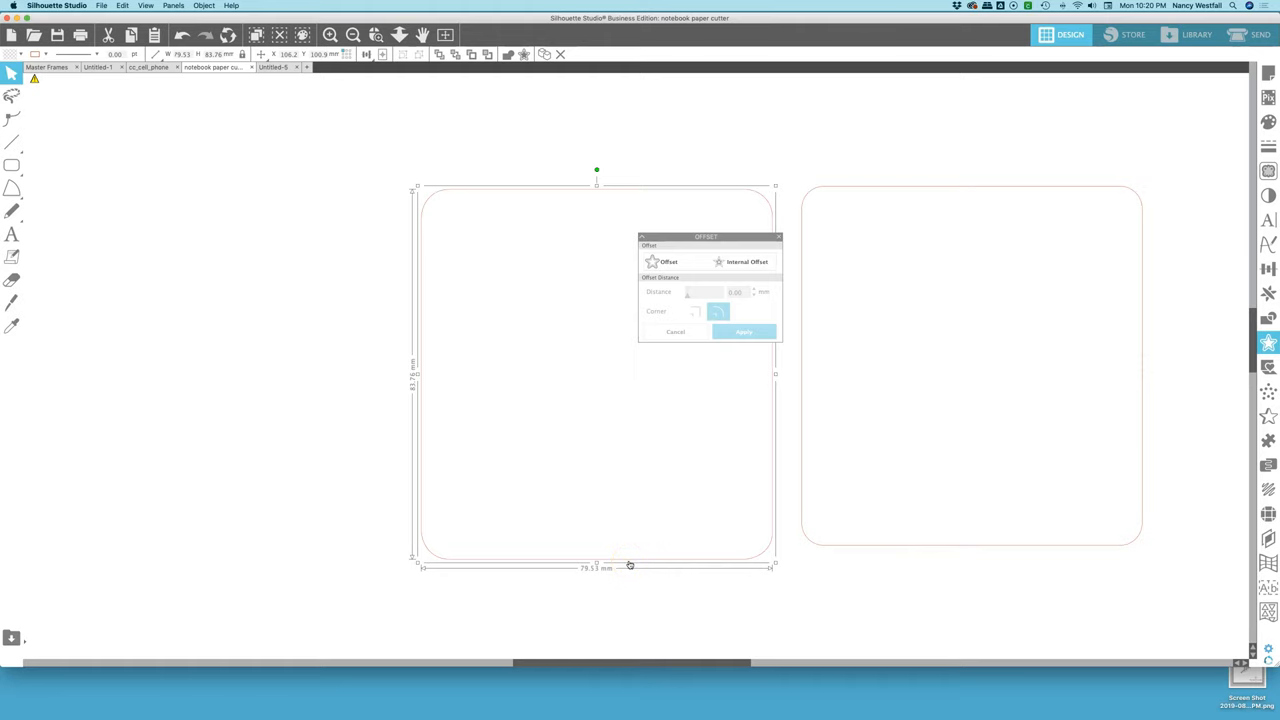
pyautogui.click(353, 35)
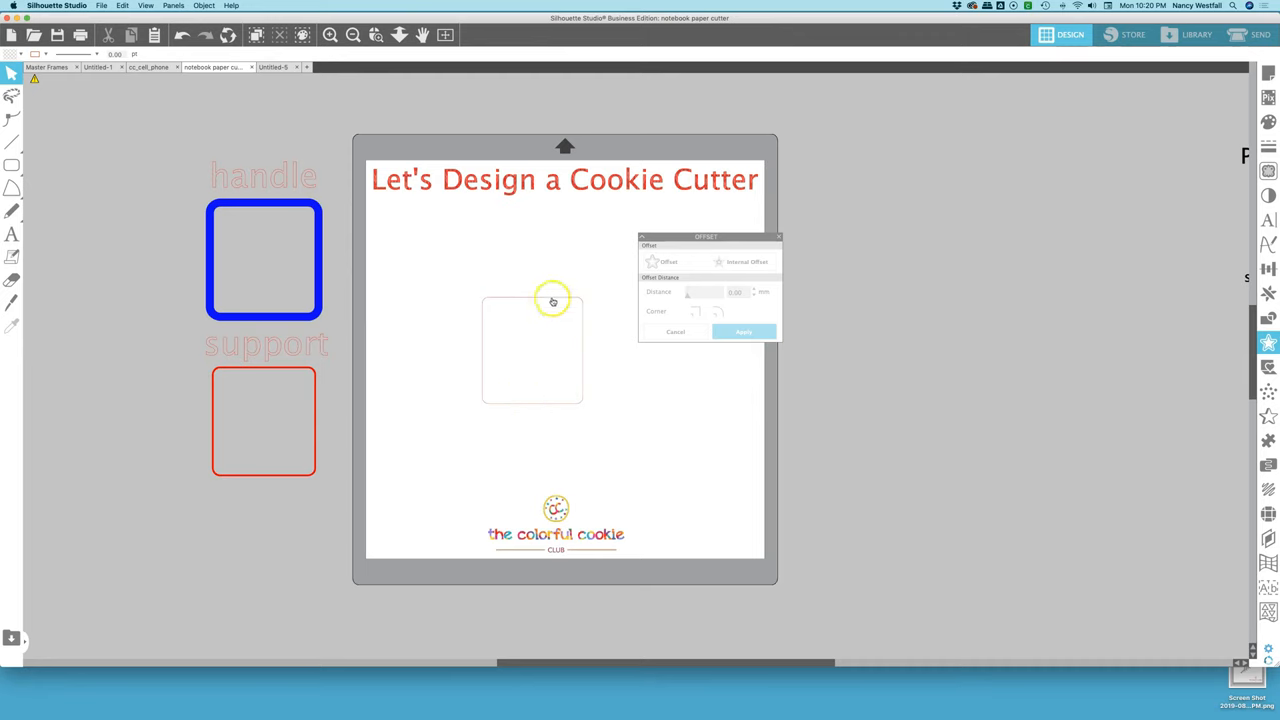
# Offset the square again, give the outline a yellow line, and move it beside 'edge'
pyautogui.click(532, 350)
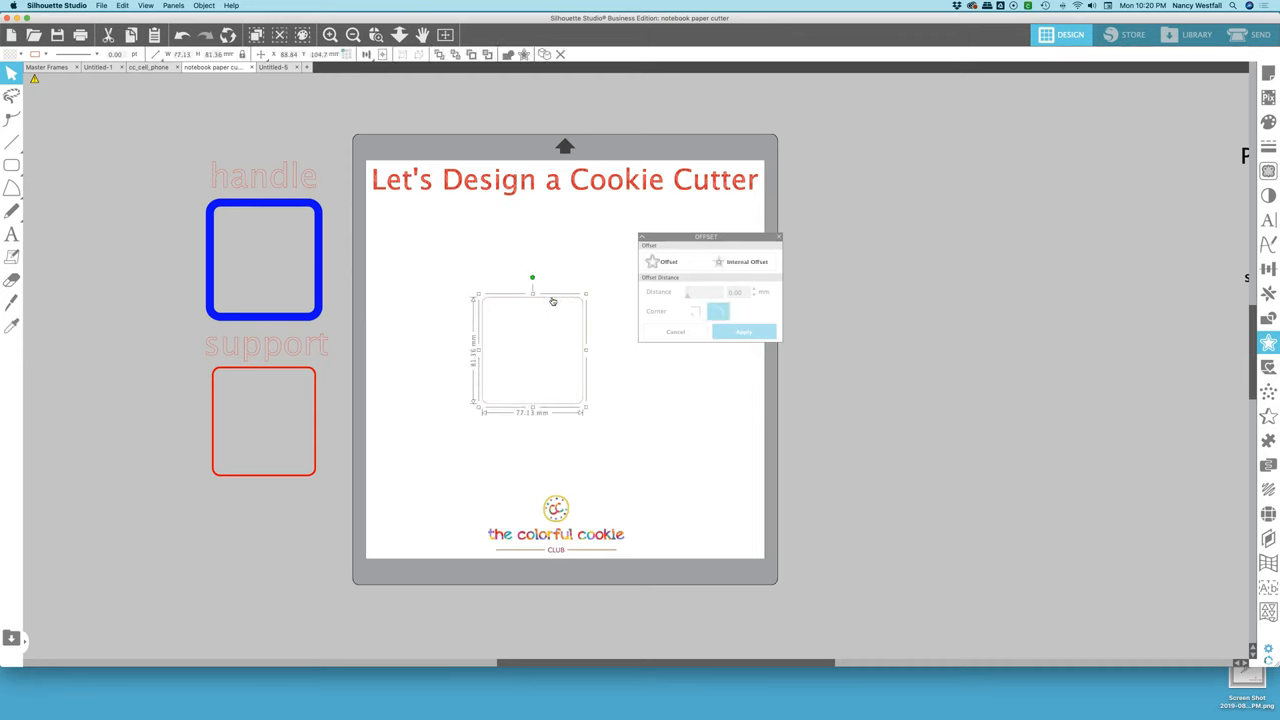
pyautogui.click(665, 261)
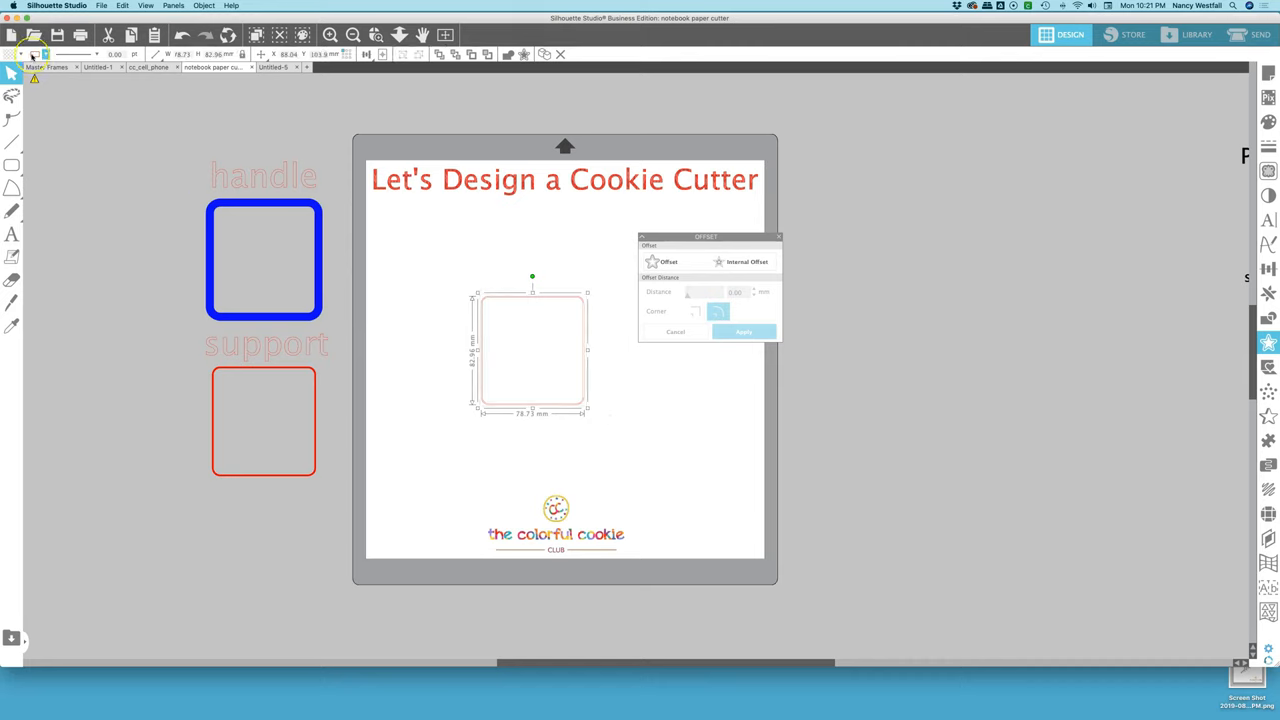
pyautogui.click(20, 54)
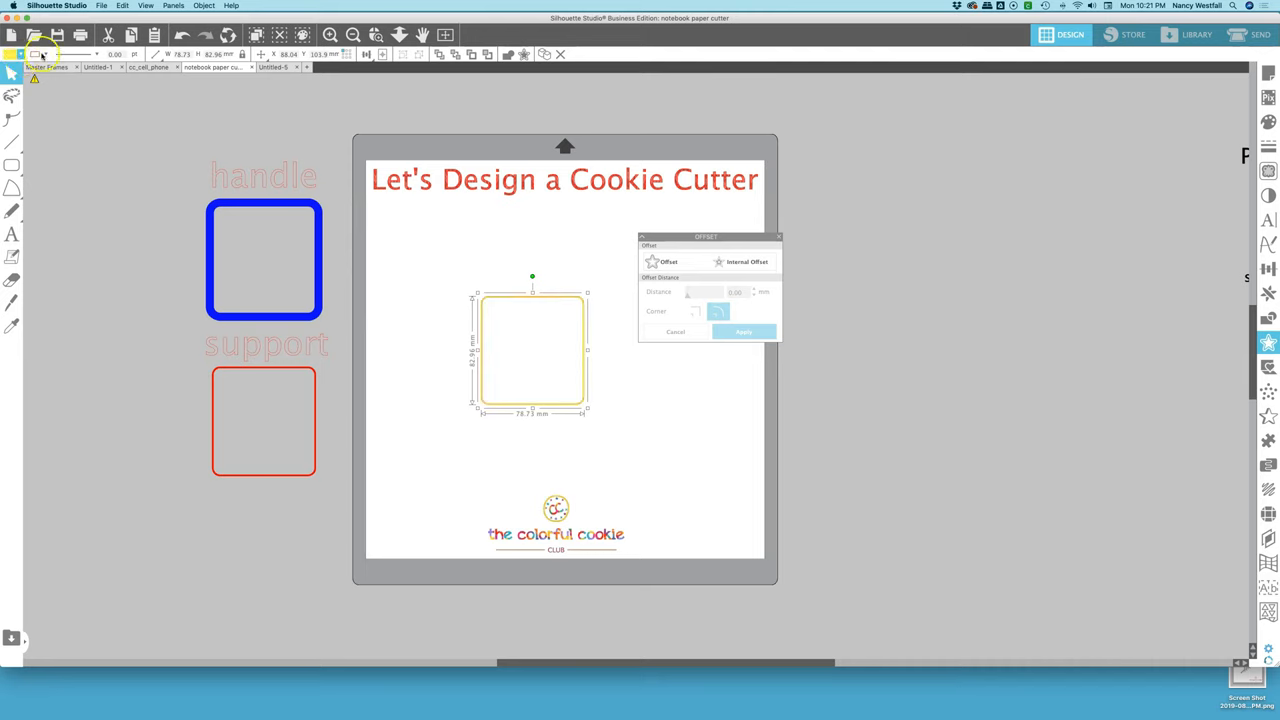
pyautogui.click(40, 54)
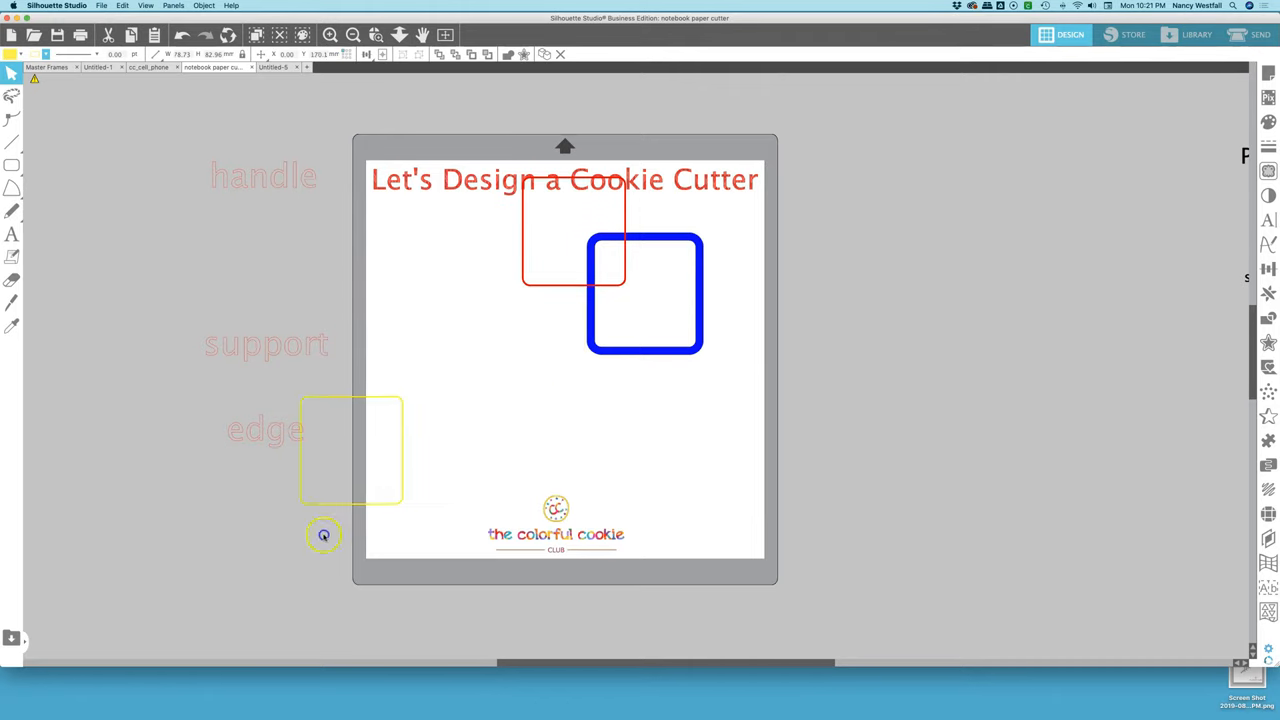
pyautogui.moveTo(351, 450); pyautogui.dragTo(258, 535)
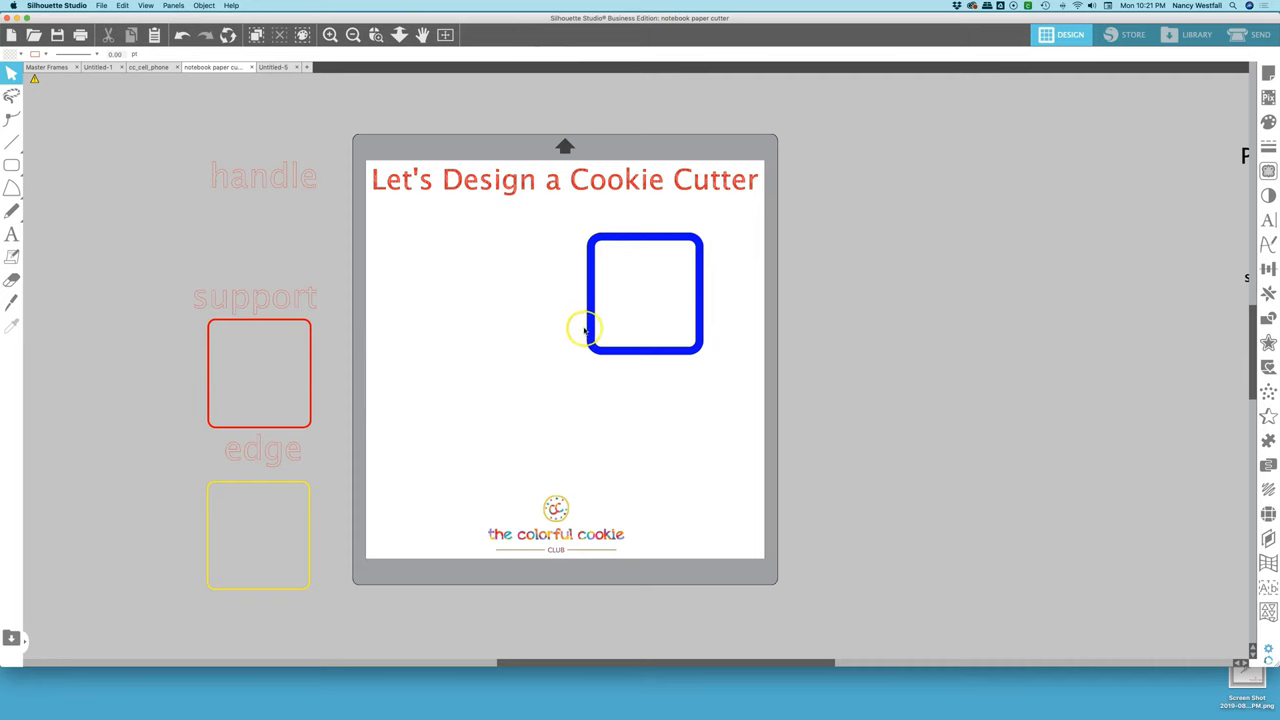
# Position the blue handle shape with the yellow edge outline nested inside, then select both
pyautogui.moveTo(645, 293); pyautogui.dragTo(265, 215)
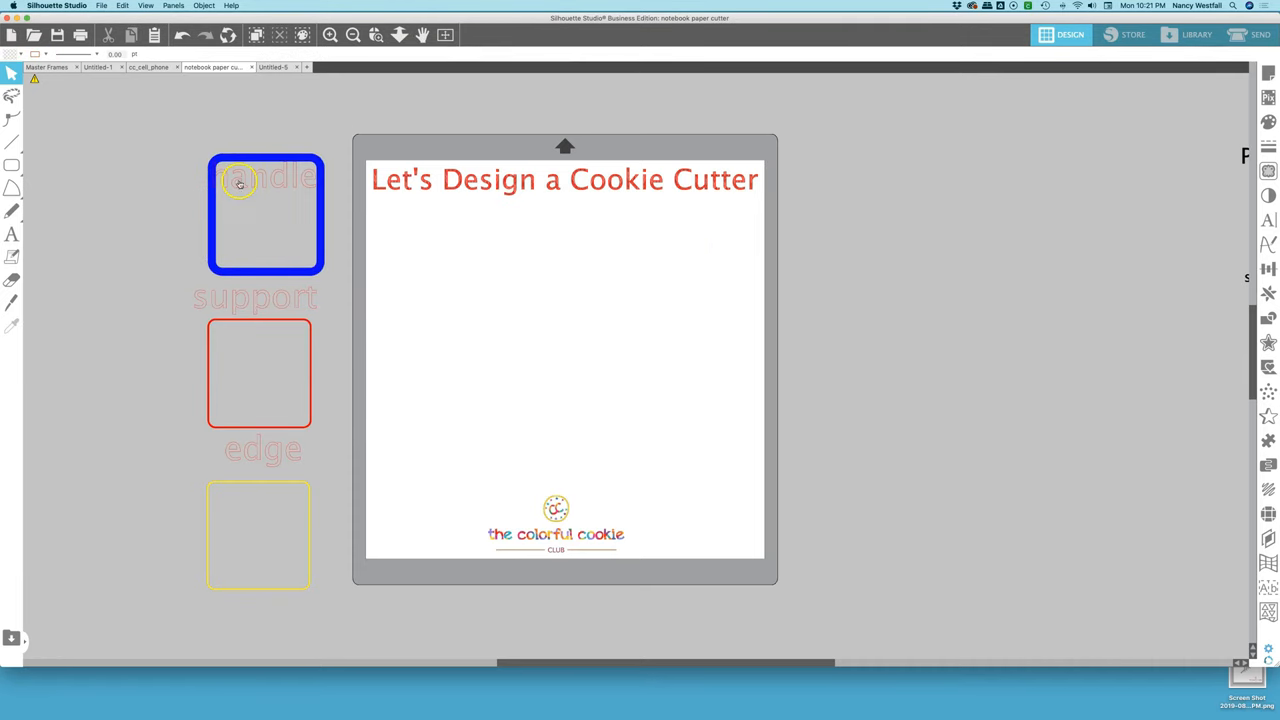
pyautogui.doubleClick(240, 185)
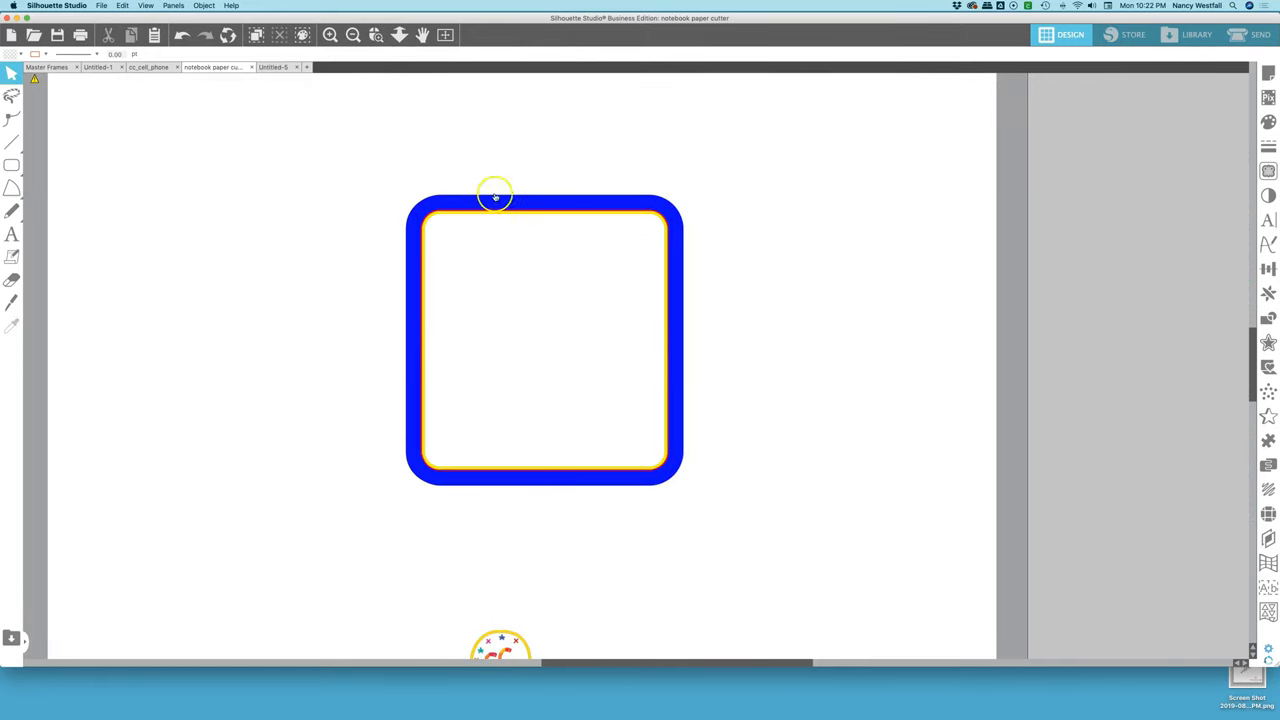
pyautogui.click(495, 197)
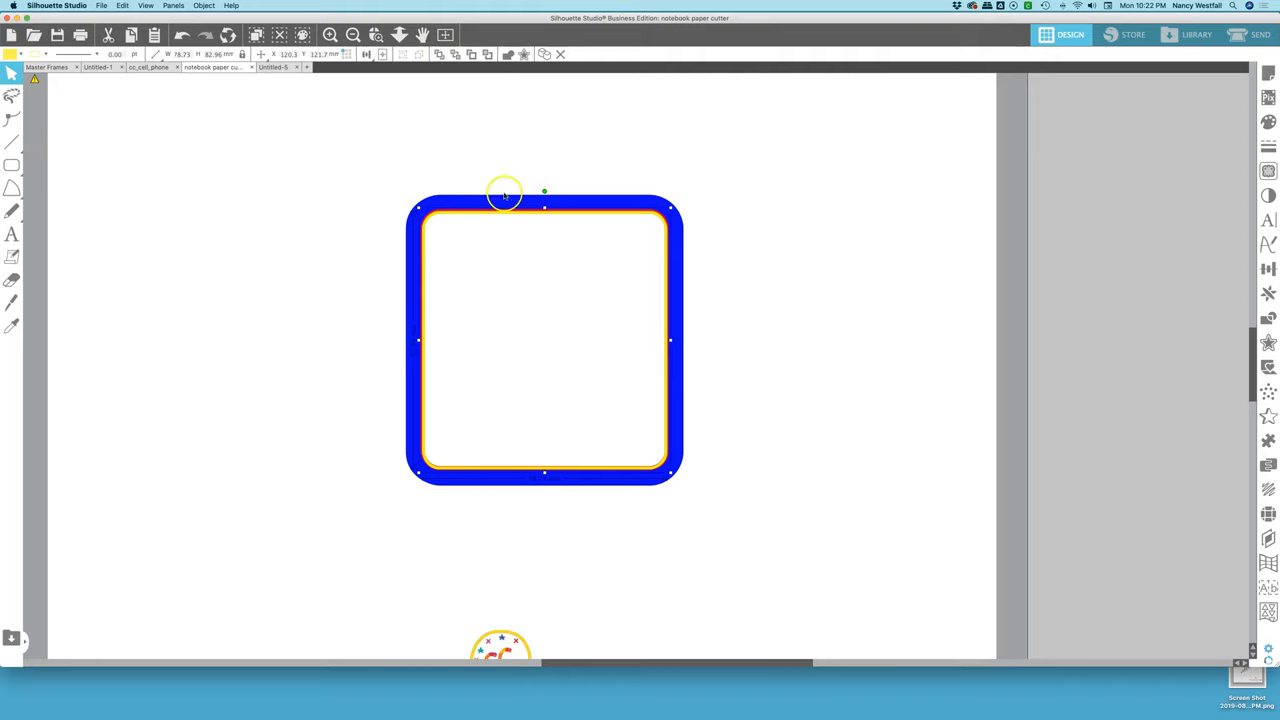
pyautogui.moveTo(569, 218)
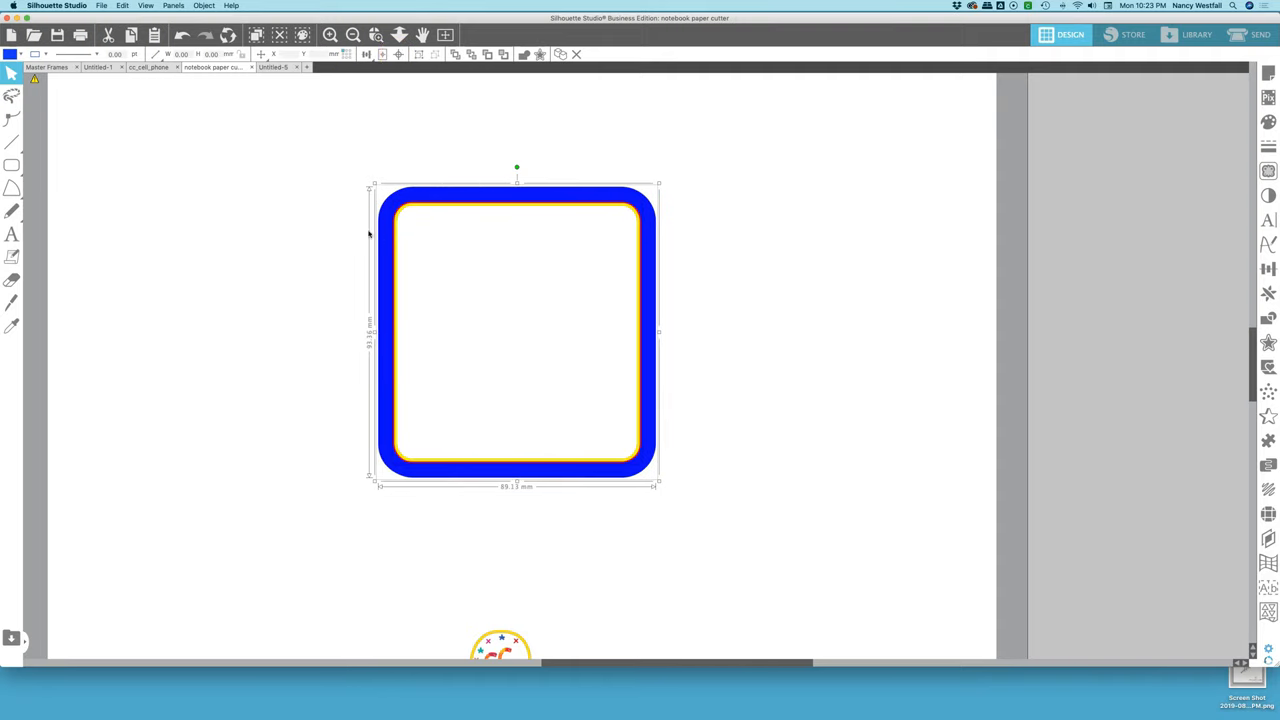
pyautogui.click(299, 169)
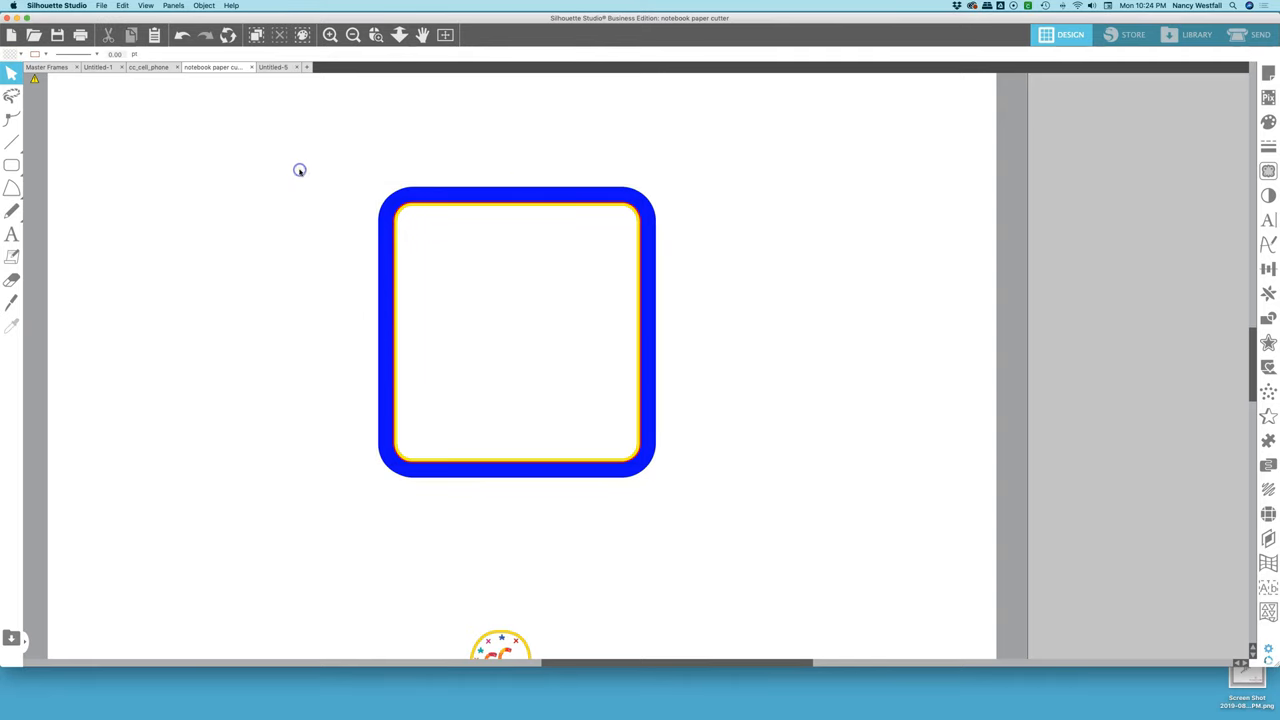
pyautogui.moveTo(299, 173)
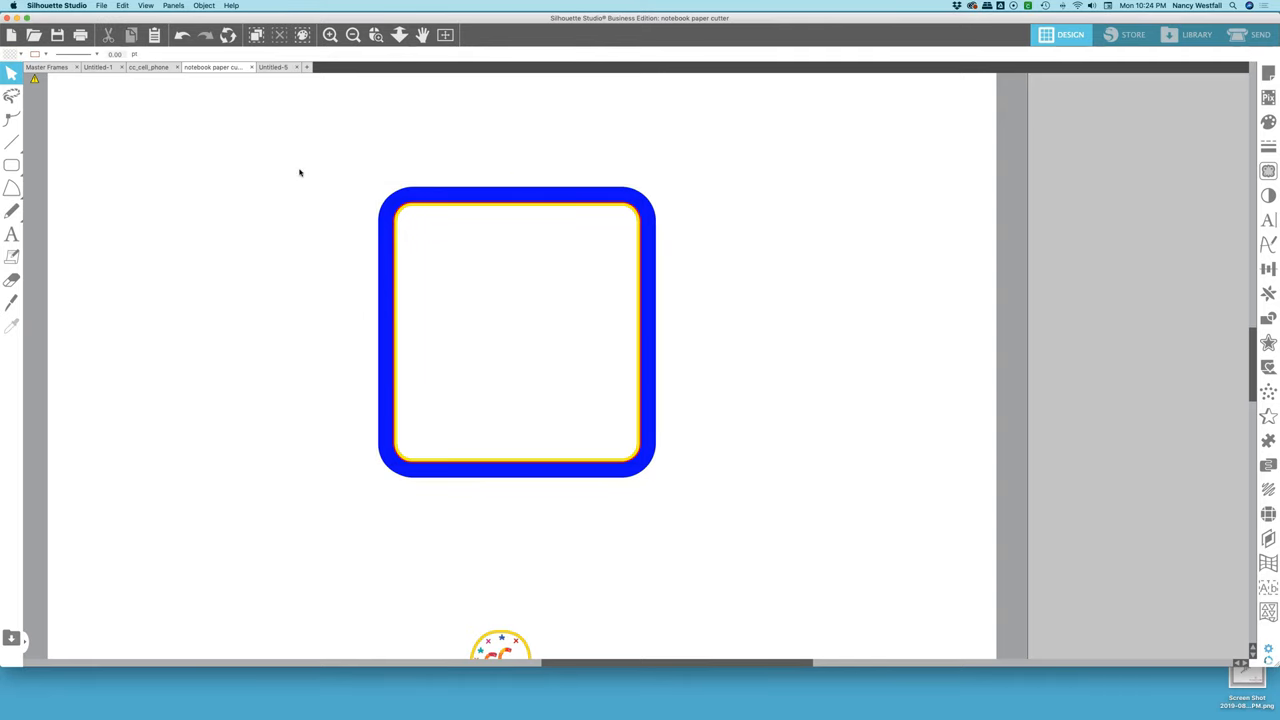
pyautogui.click(516, 332)
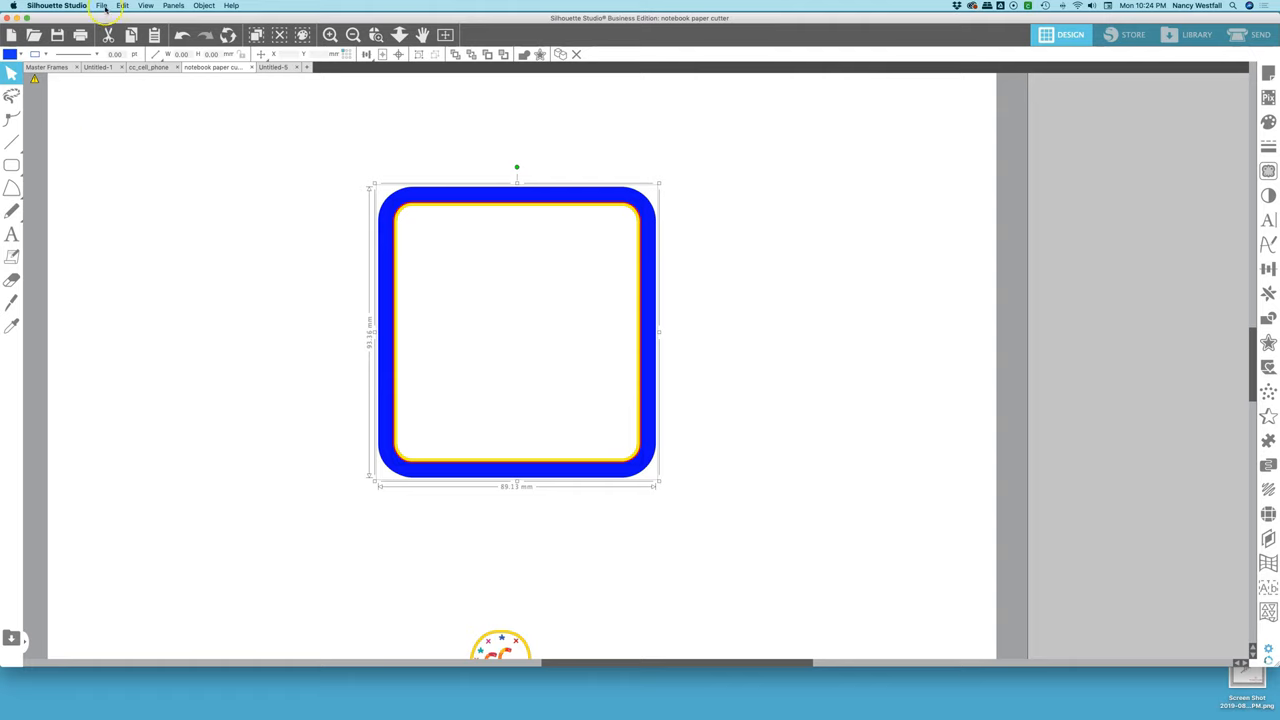
pyautogui.moveTo(180, 391)
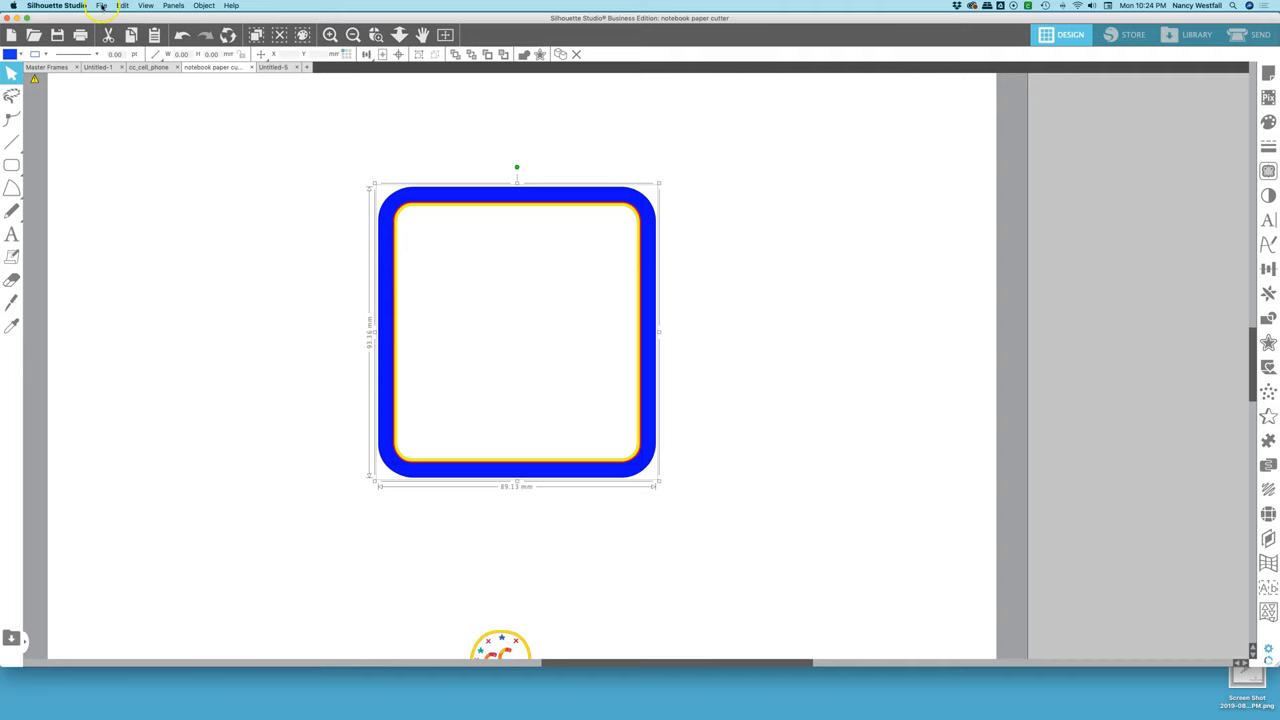
# Save the selected shapes to the library's Cutter Designs folder as 'notebook paper cutter'
pyautogui.click(101, 6)
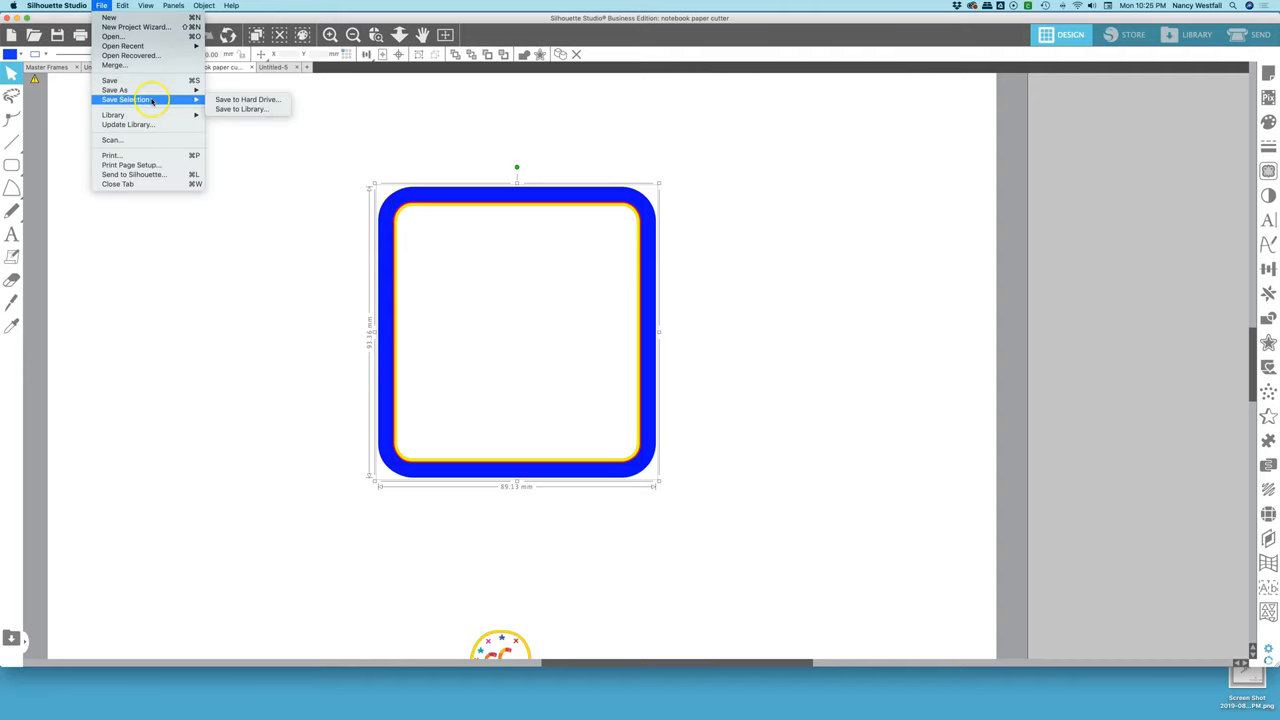
pyautogui.moveTo(241, 108)
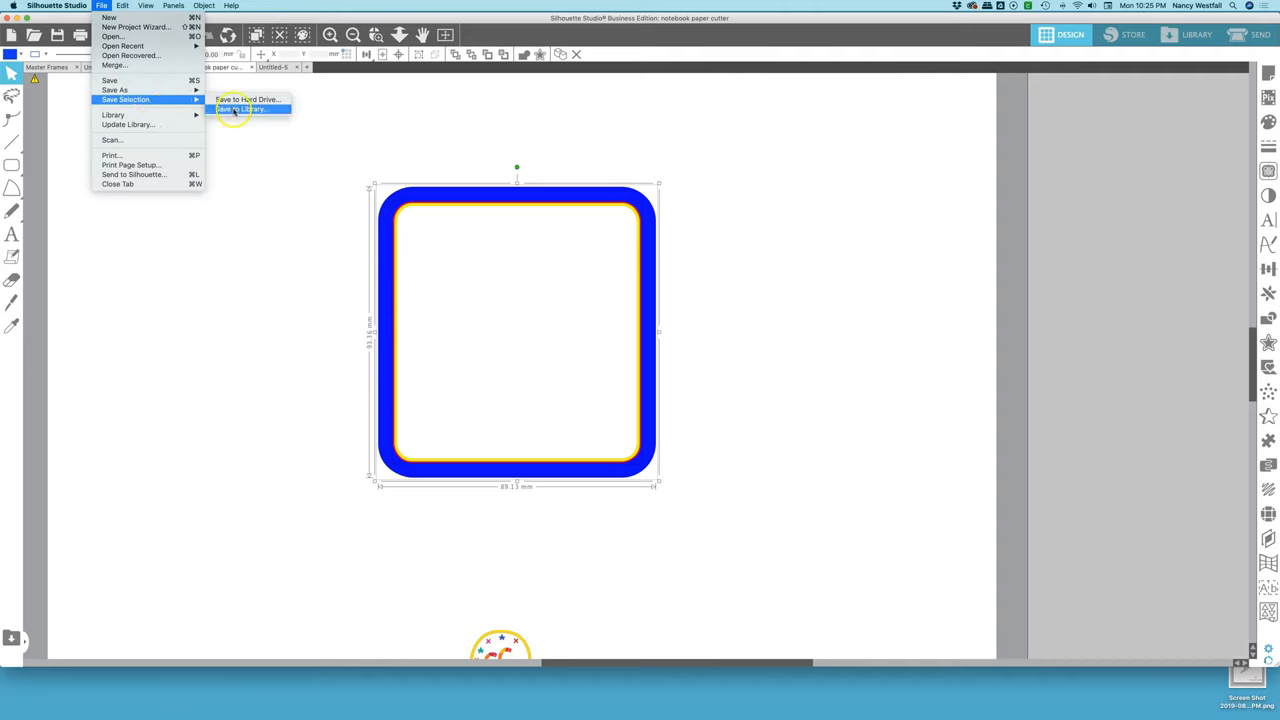
pyautogui.click(240, 108)
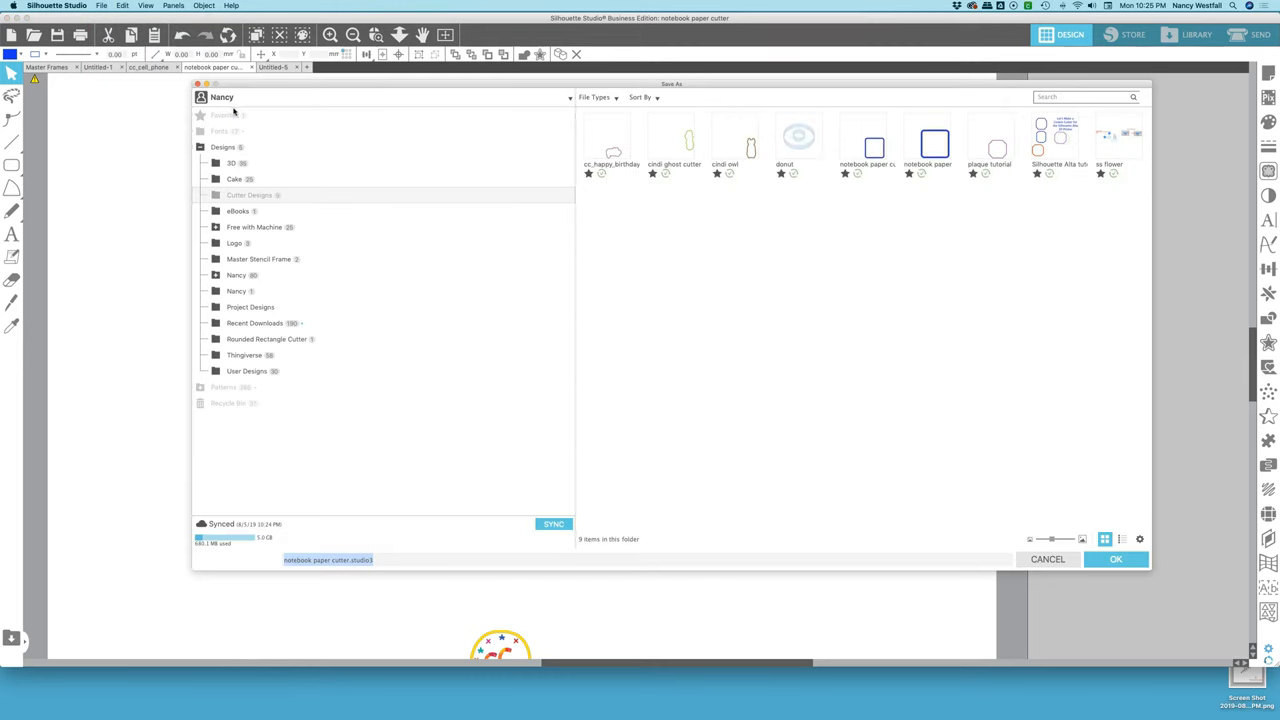
pyautogui.moveTo(318, 231)
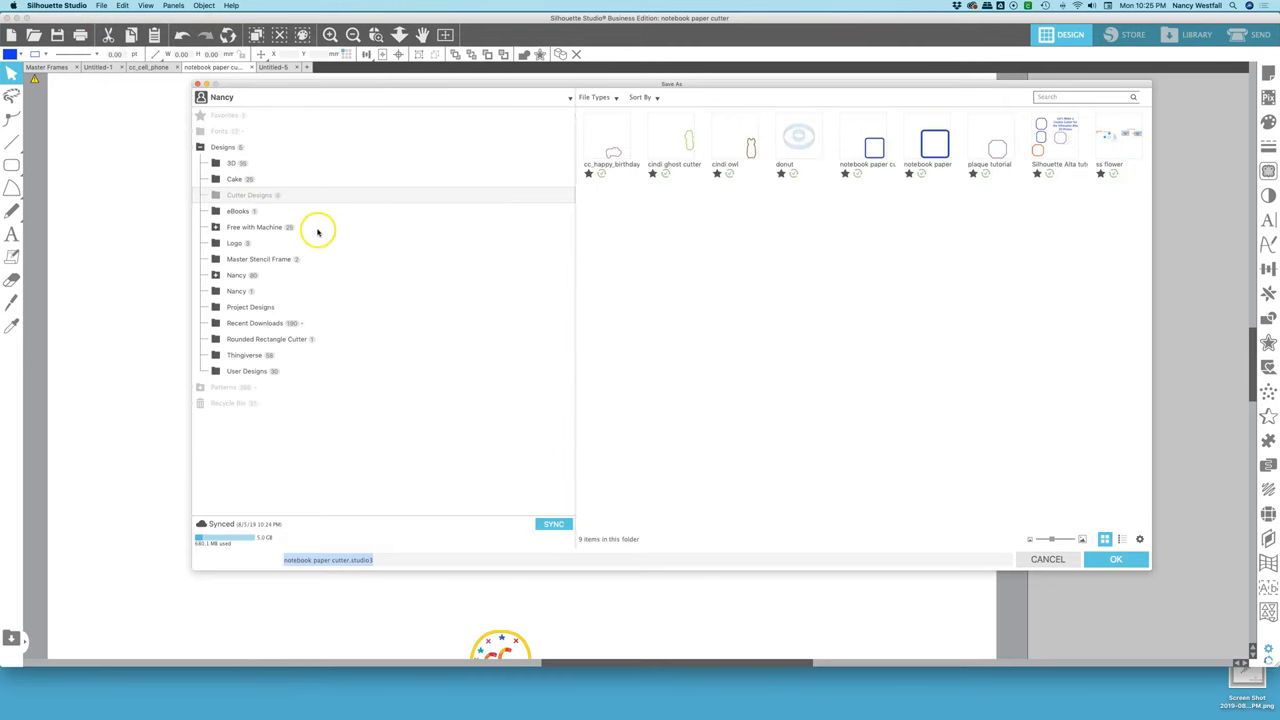
pyautogui.moveTo(312, 194)
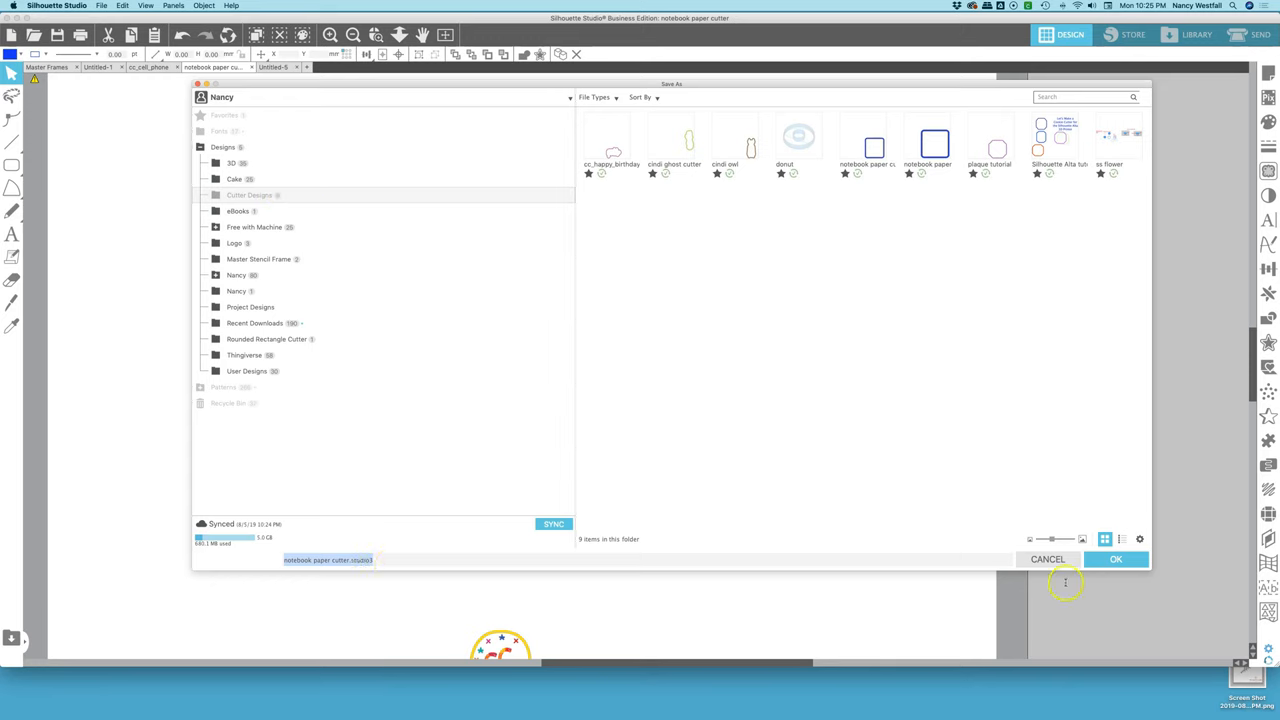
pyautogui.moveTo(1022, 607)
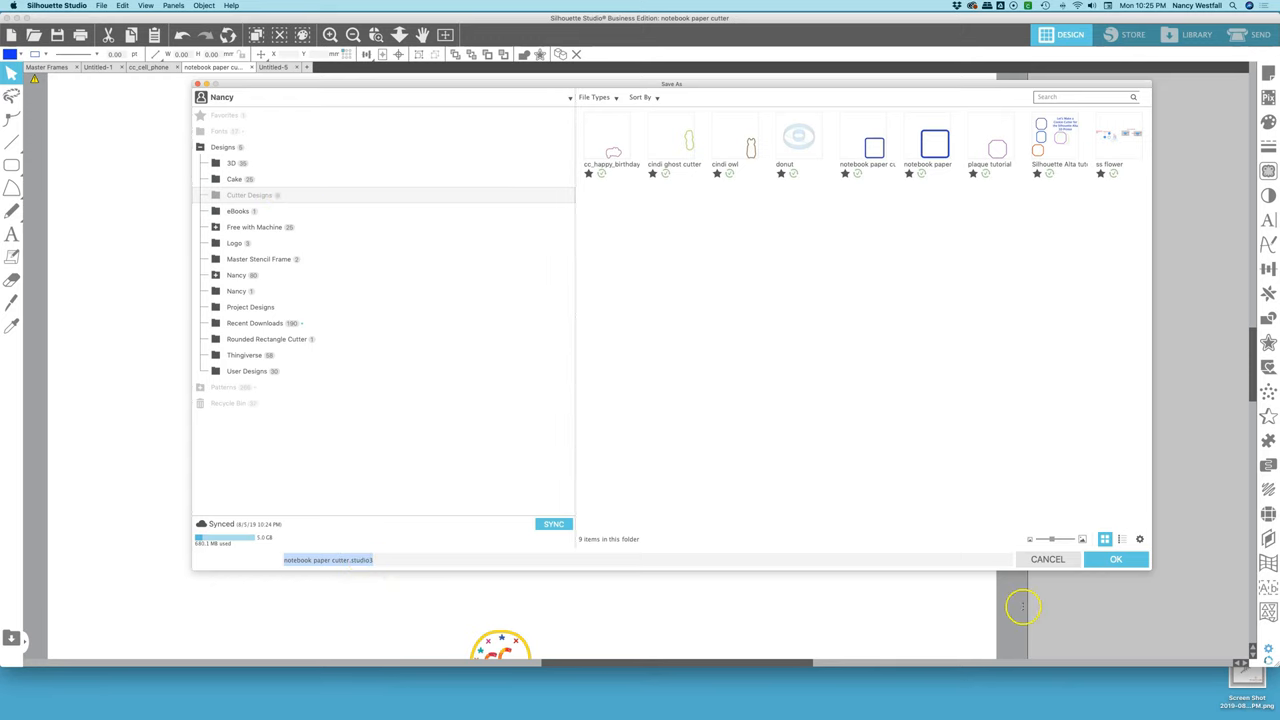
pyautogui.click(1116, 559)
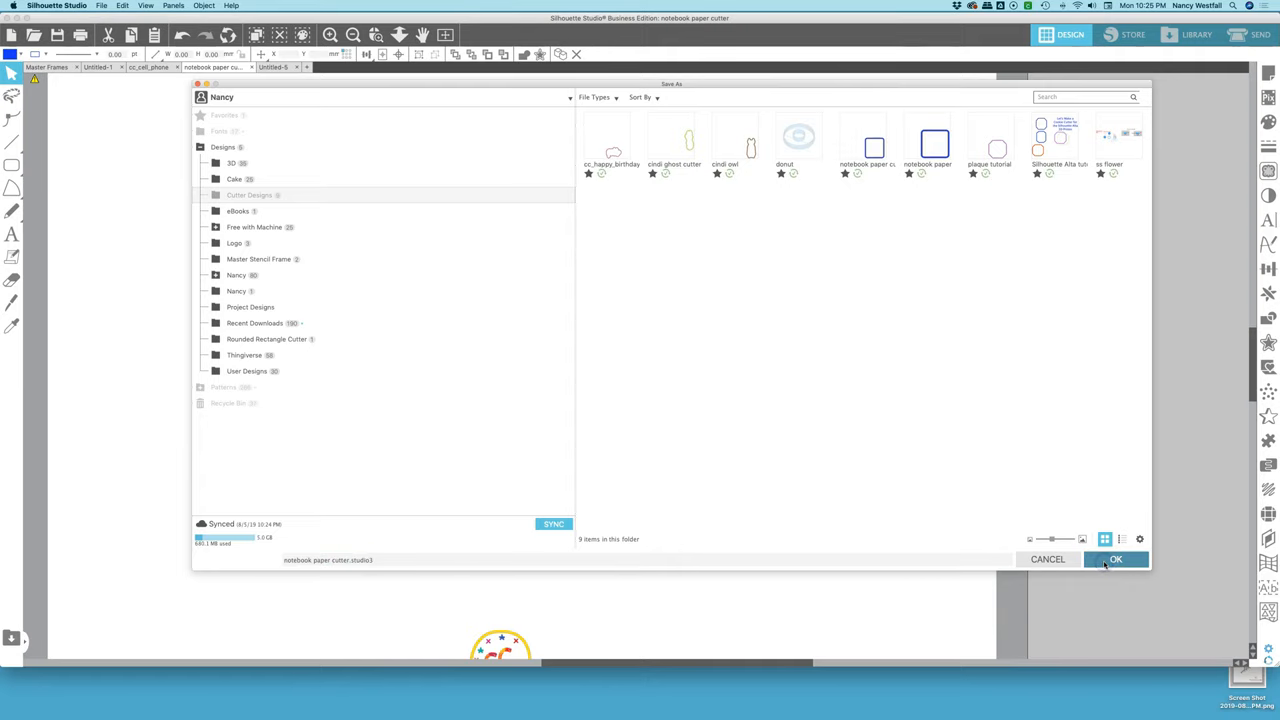
pyautogui.click(1115, 559)
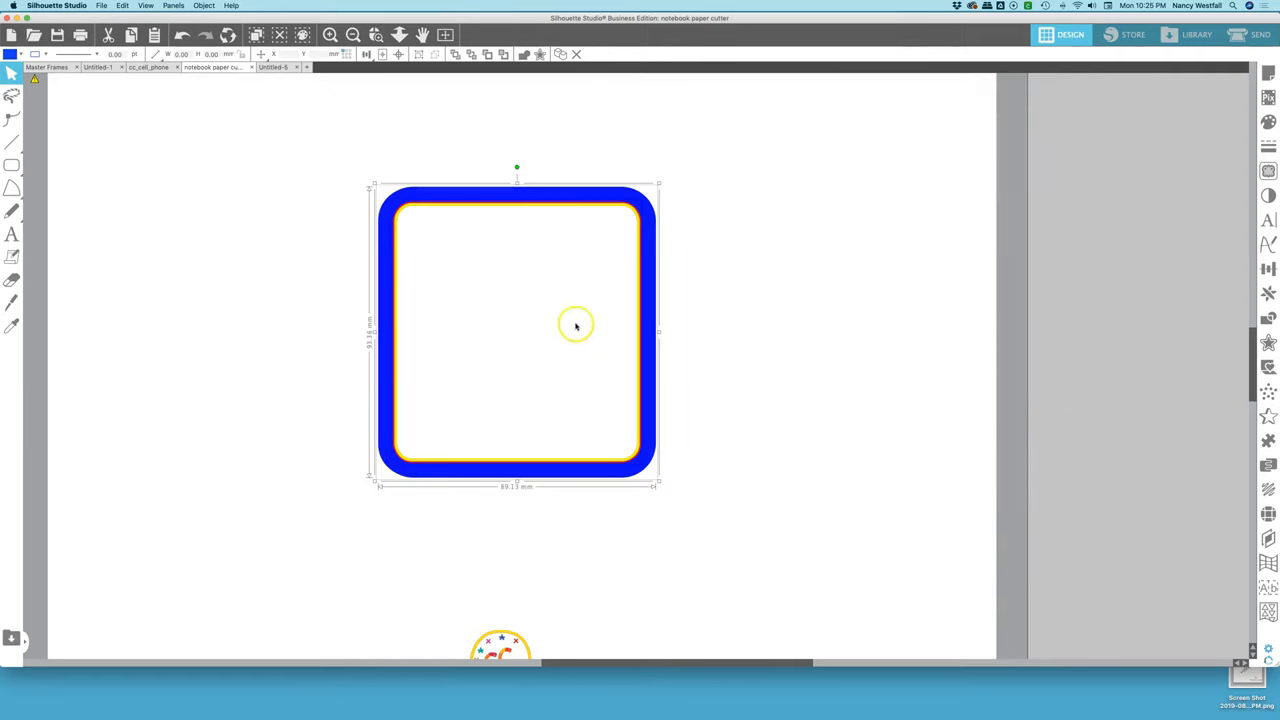
pyautogui.moveTo(558, 389)
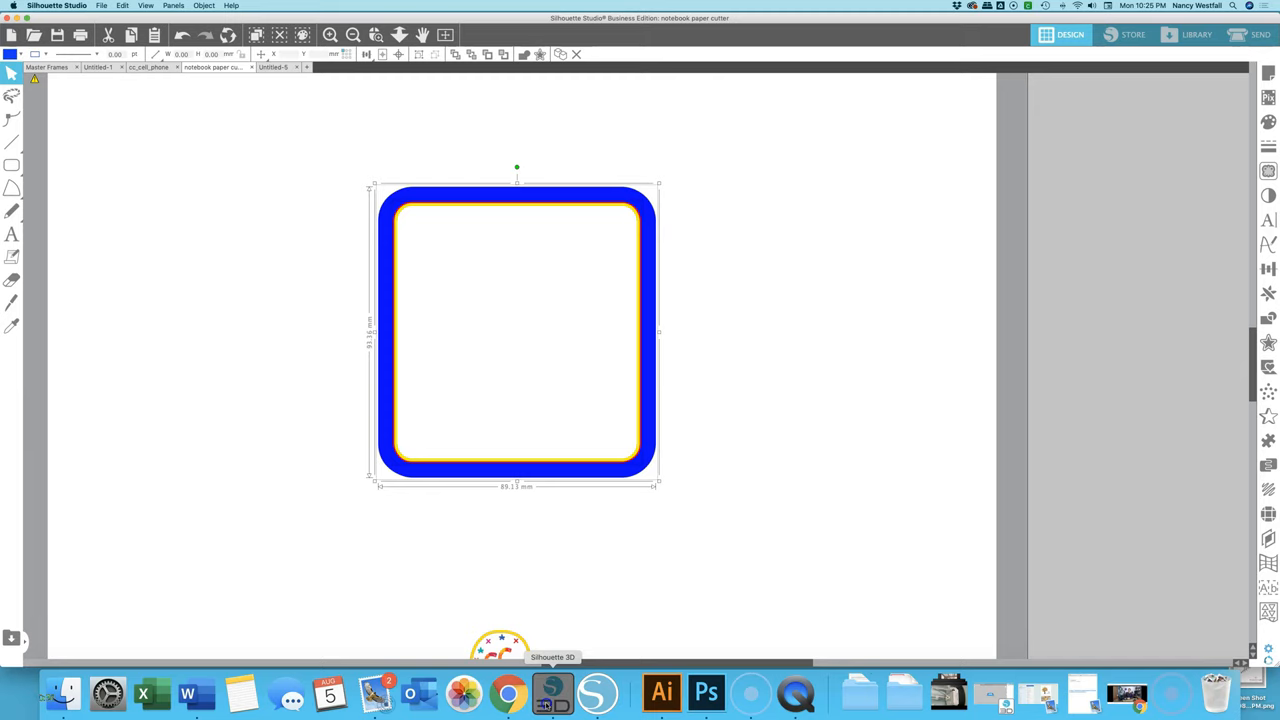
# Switch to Silhouette 3D, reshow the Library panel, and import the design as an extrusion
pyautogui.click(552, 690)
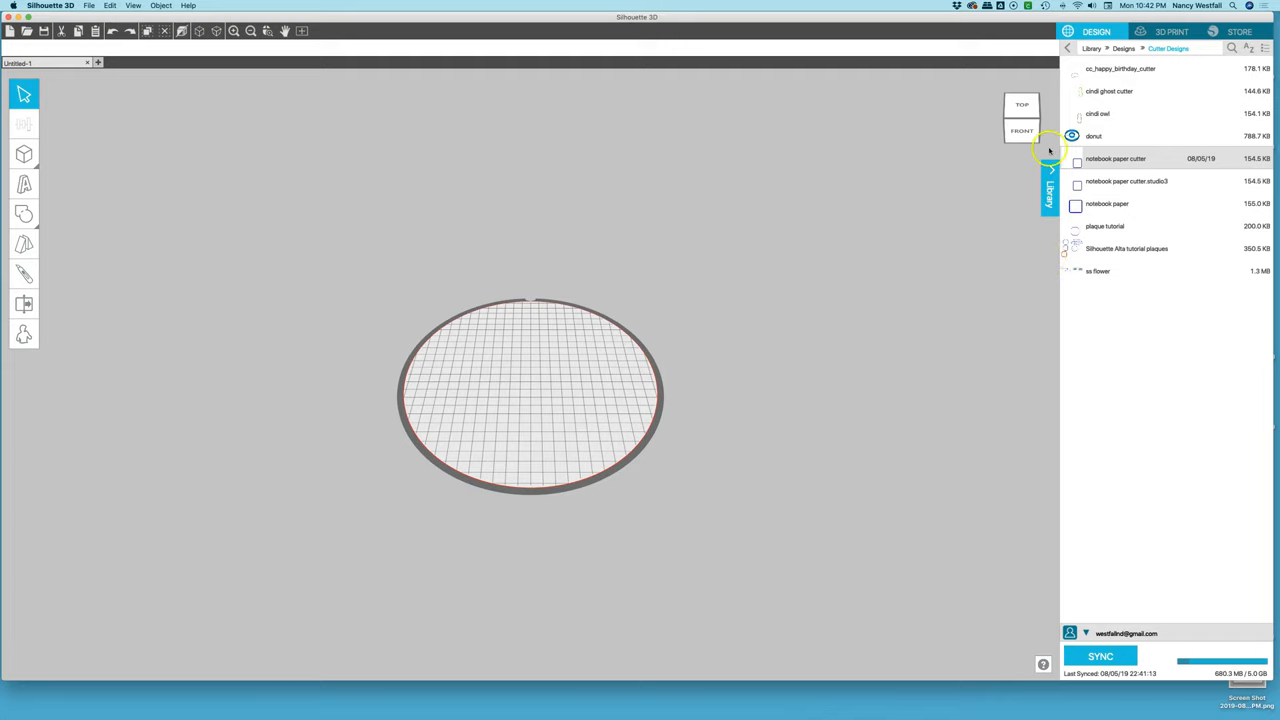
pyautogui.click(1050, 190)
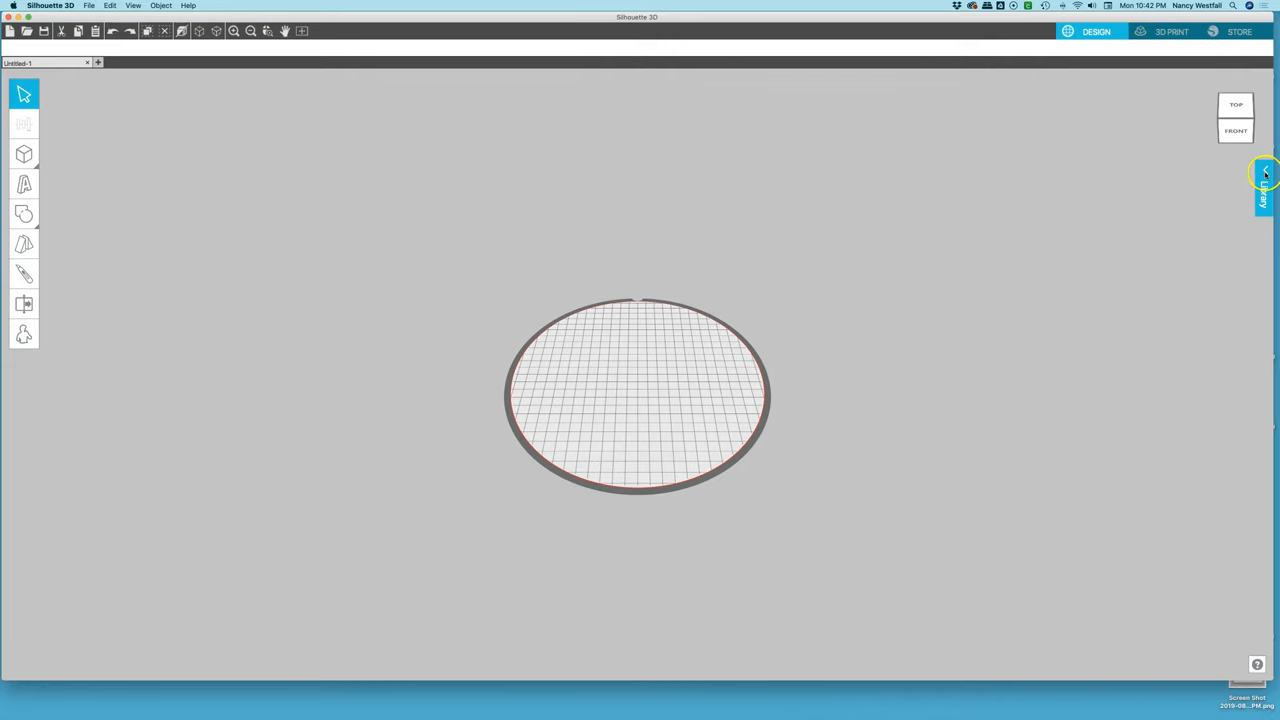
pyautogui.click(1263, 185)
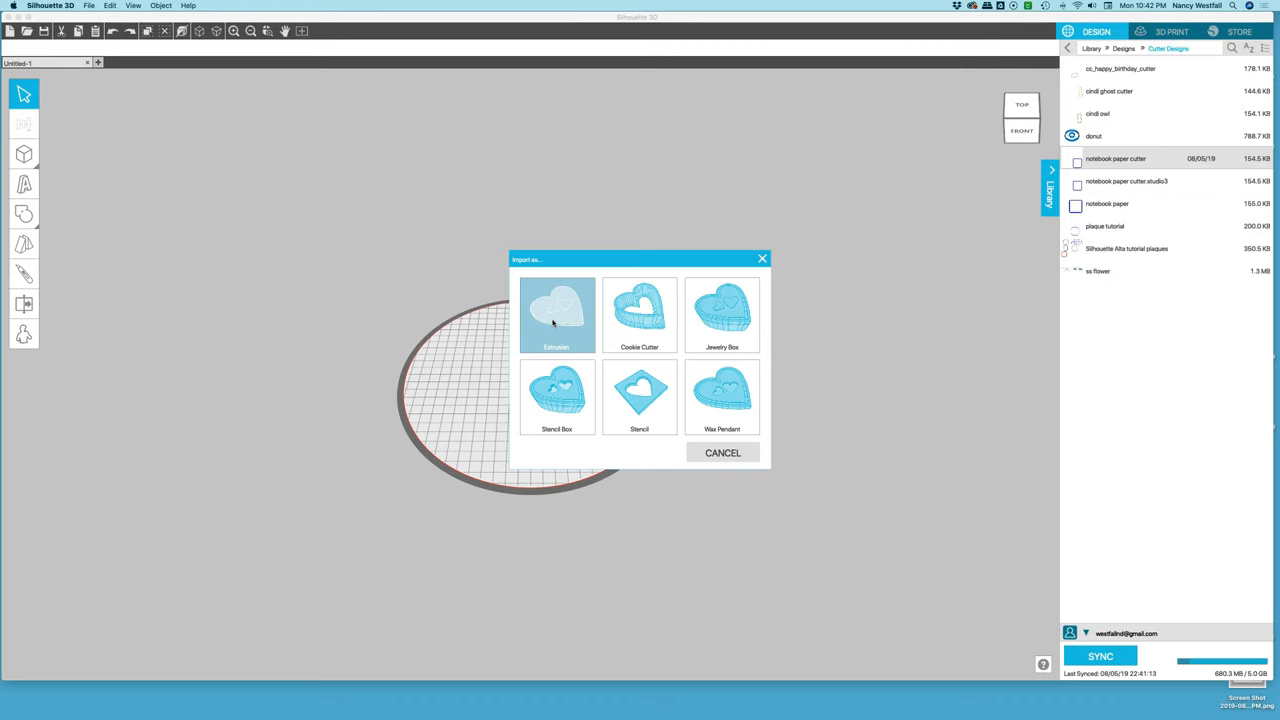
pyautogui.click(557, 315)
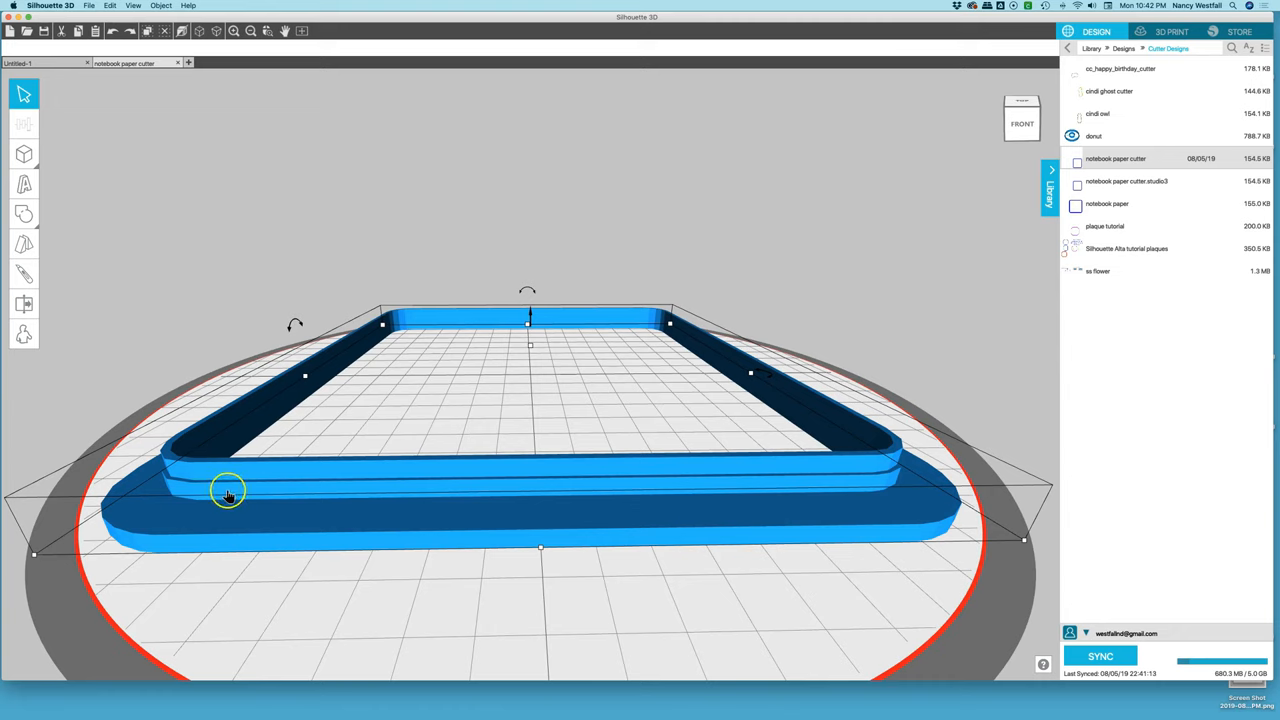
pyautogui.moveTo(415, 540)
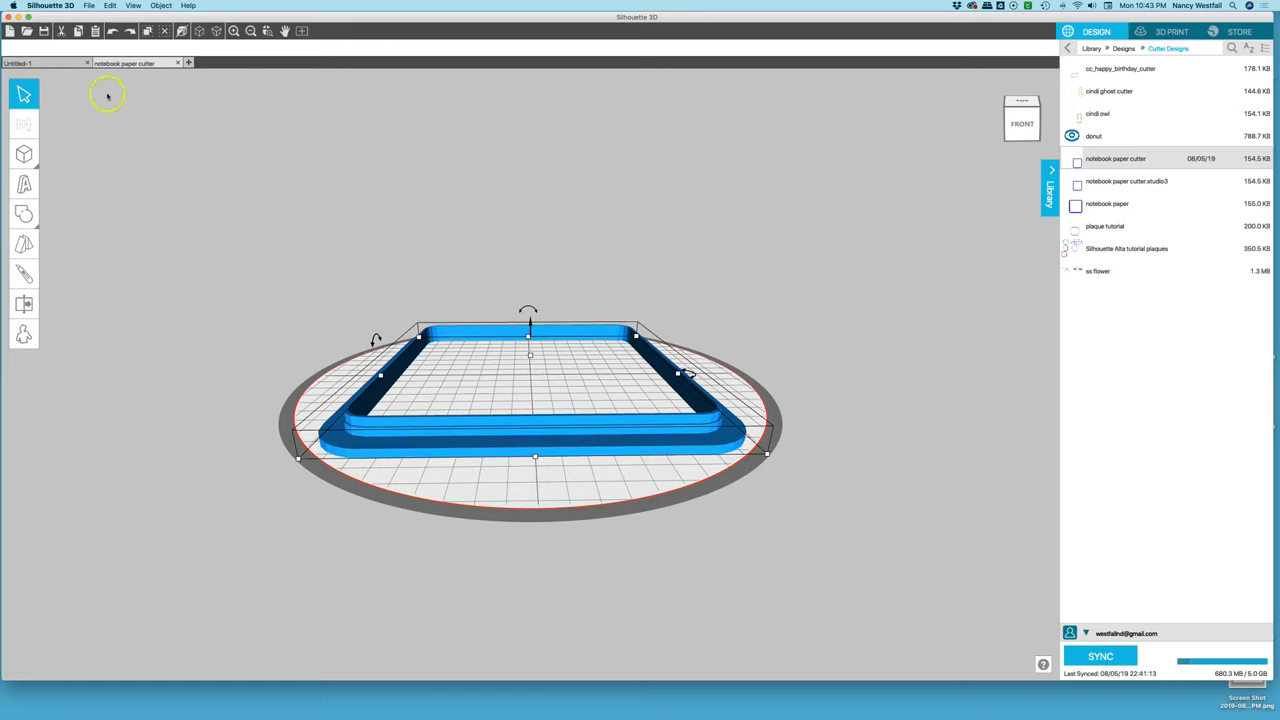
pyautogui.moveTo(478, 322)
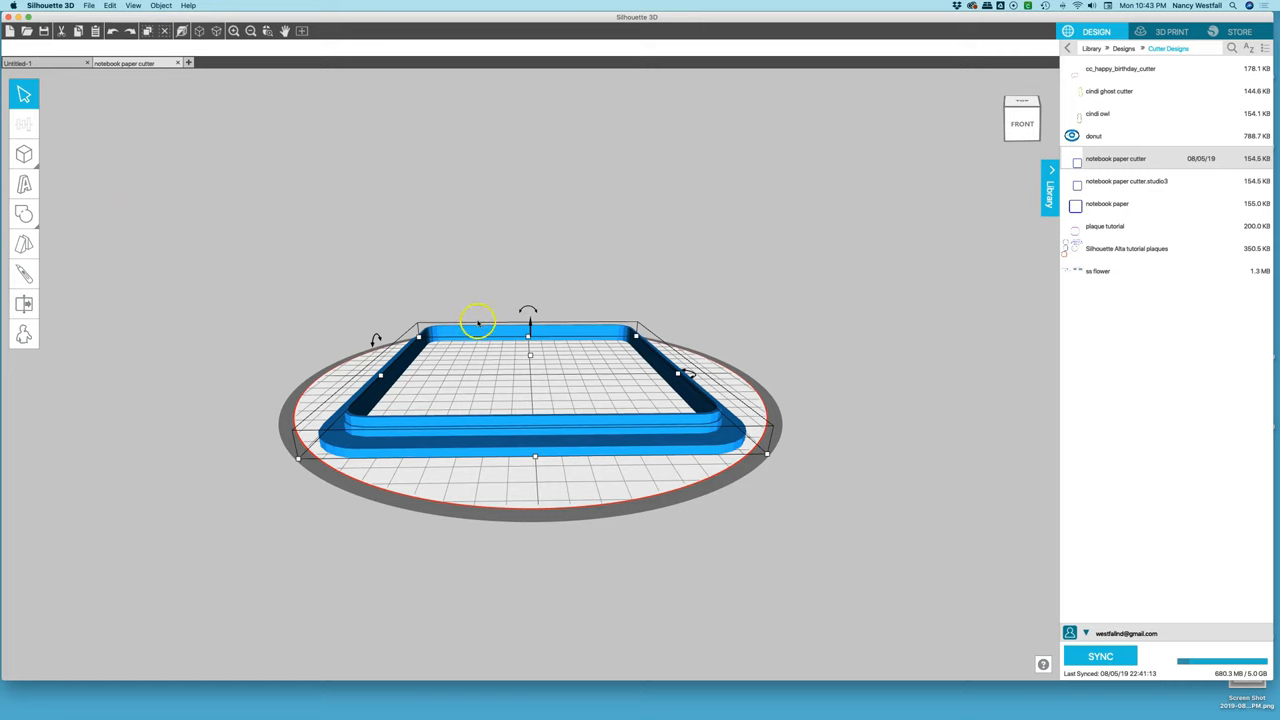
pyautogui.moveTo(344, 283)
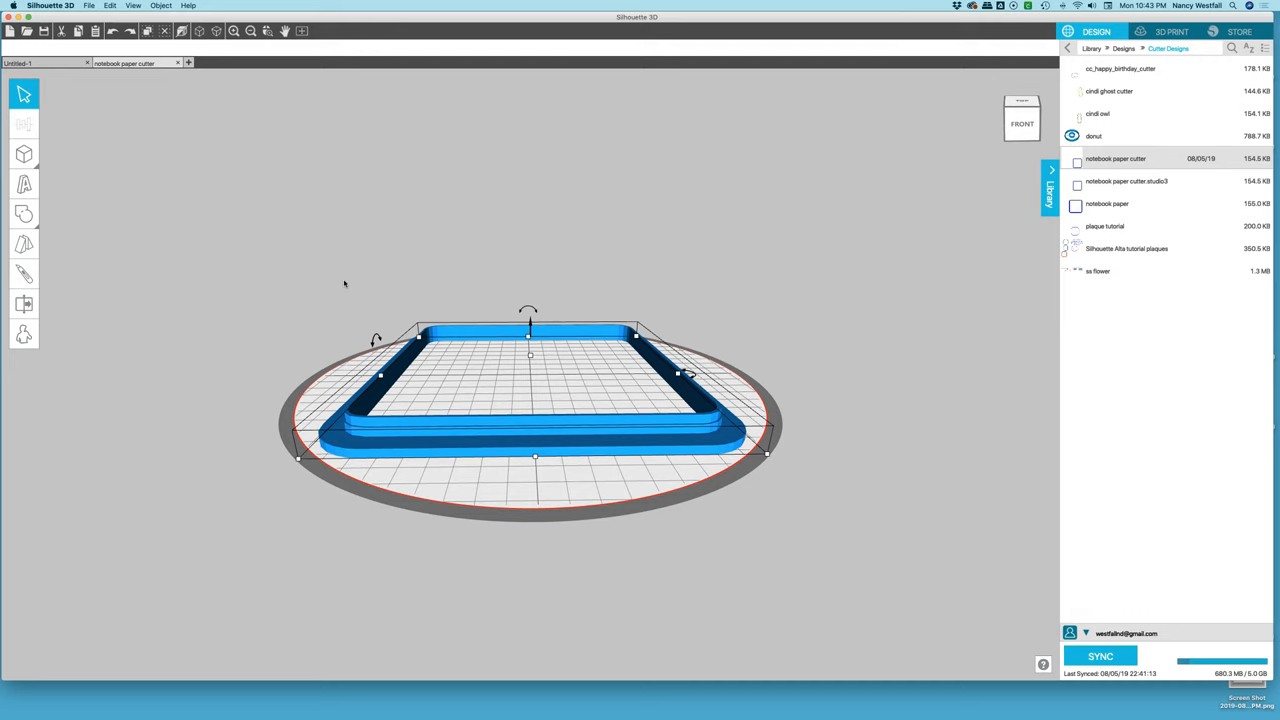
# Select the base layer, then the wall layer to set its height to 17.5 mm
pyautogui.click(333, 460)
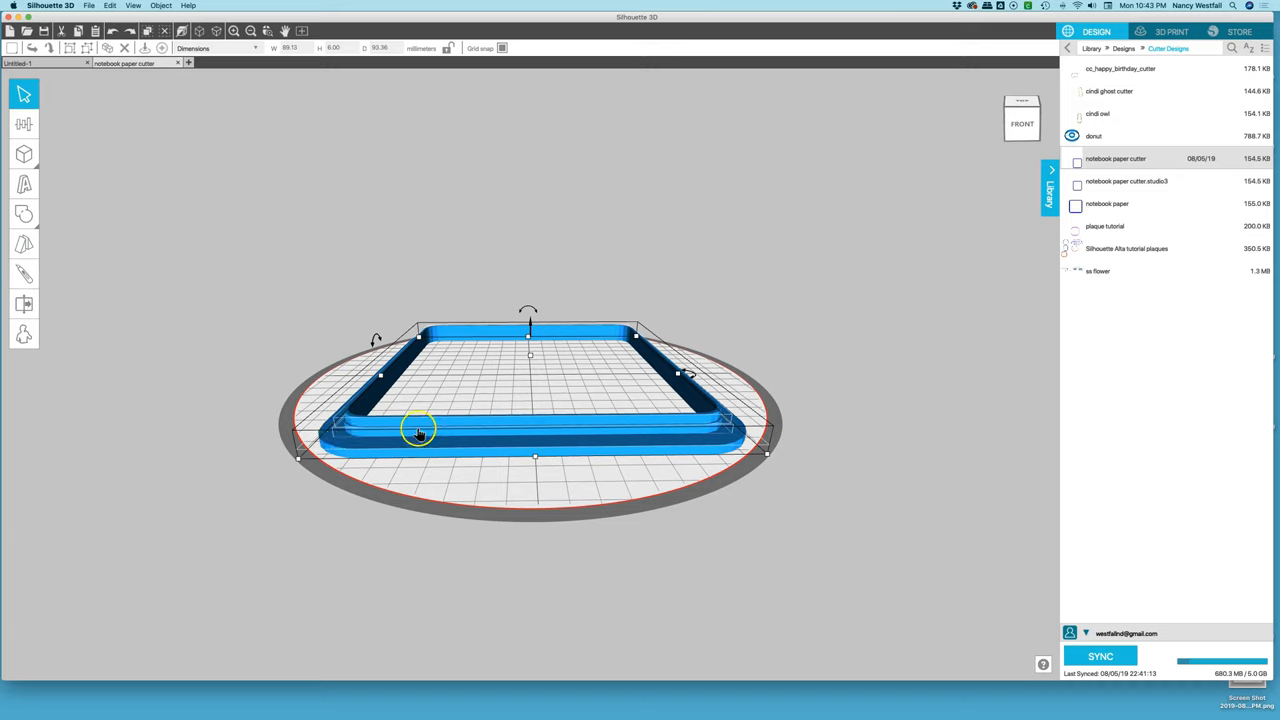
pyautogui.moveTo(220, 305)
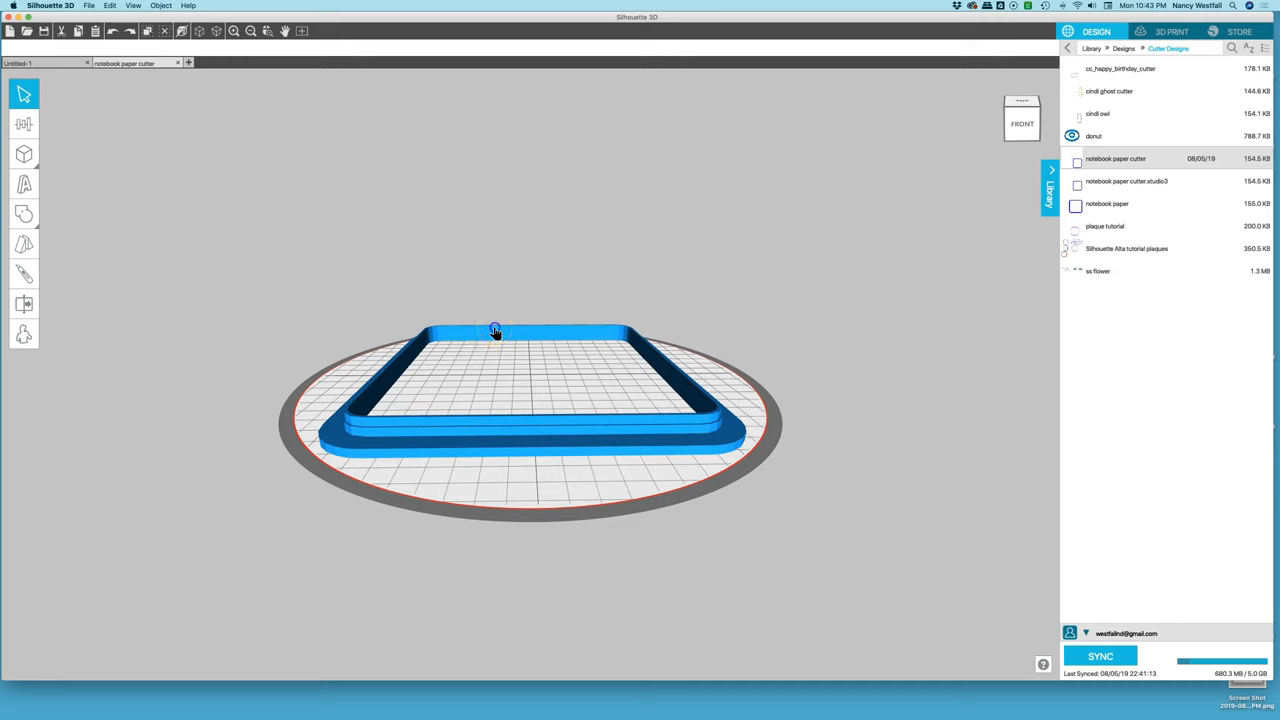
pyautogui.click(495, 330)
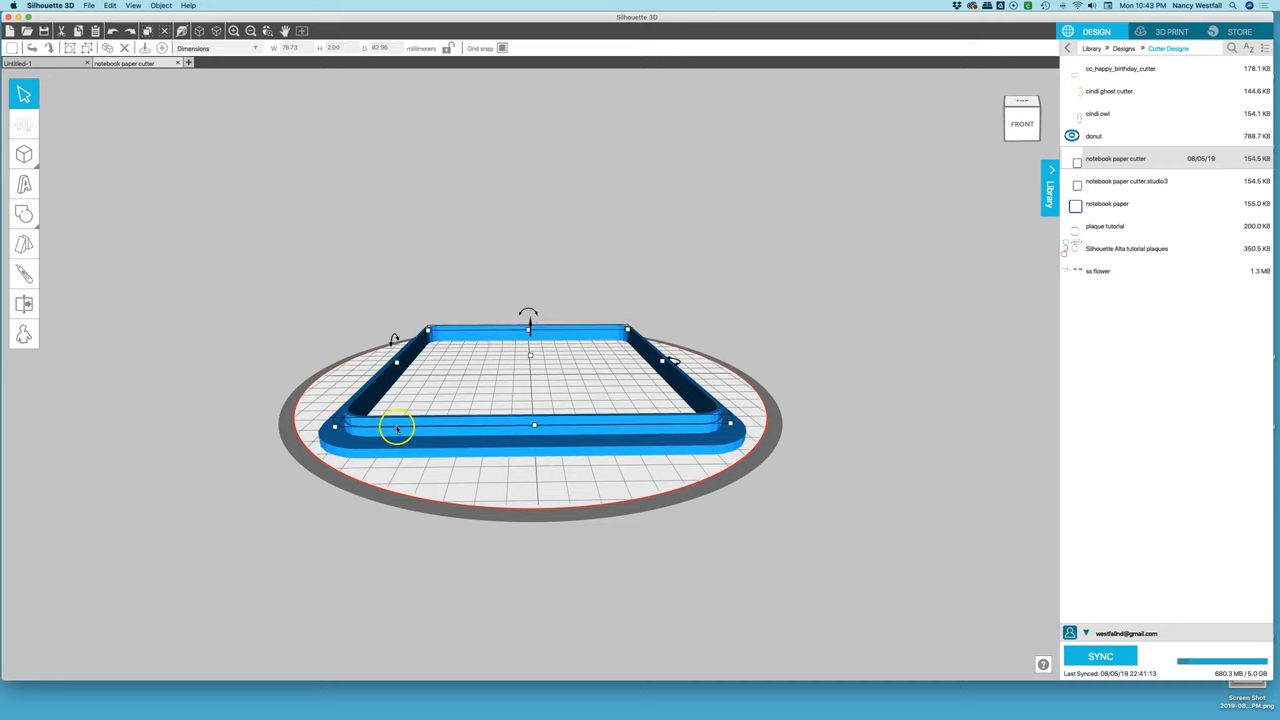
pyautogui.moveTo(253, 143)
pyautogui.write('17')
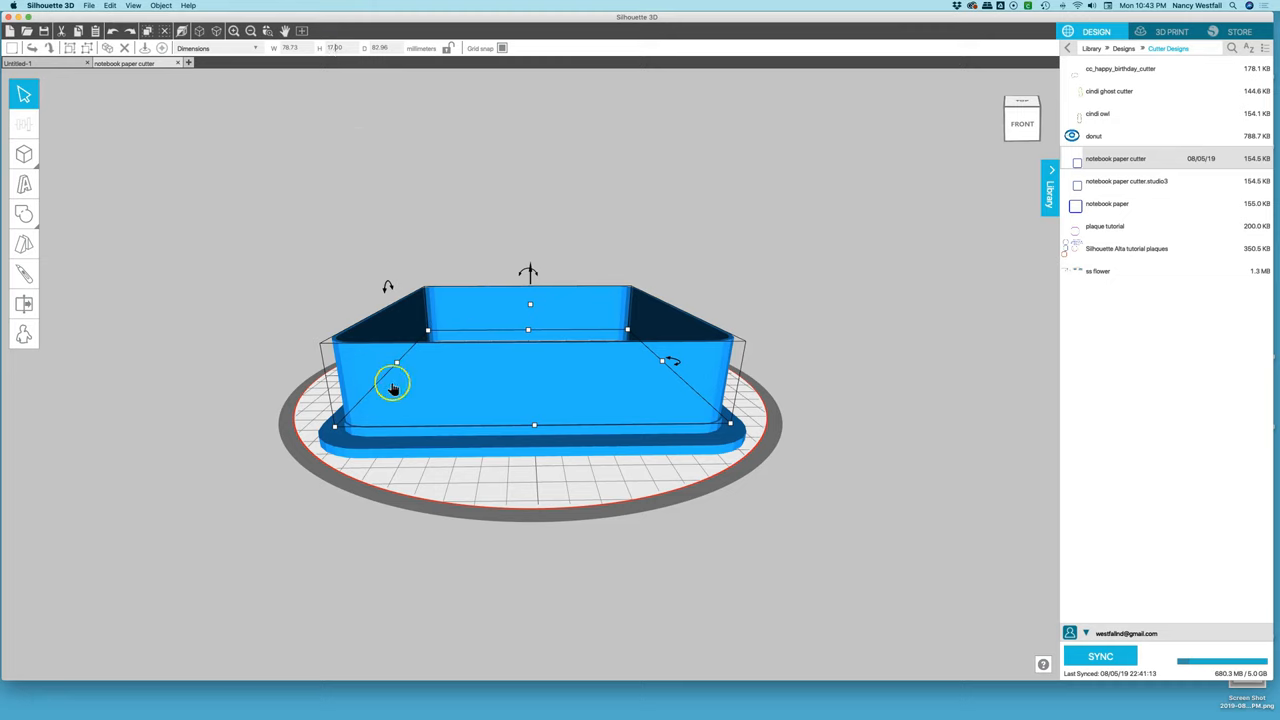
pyautogui.moveTo(409, 432)
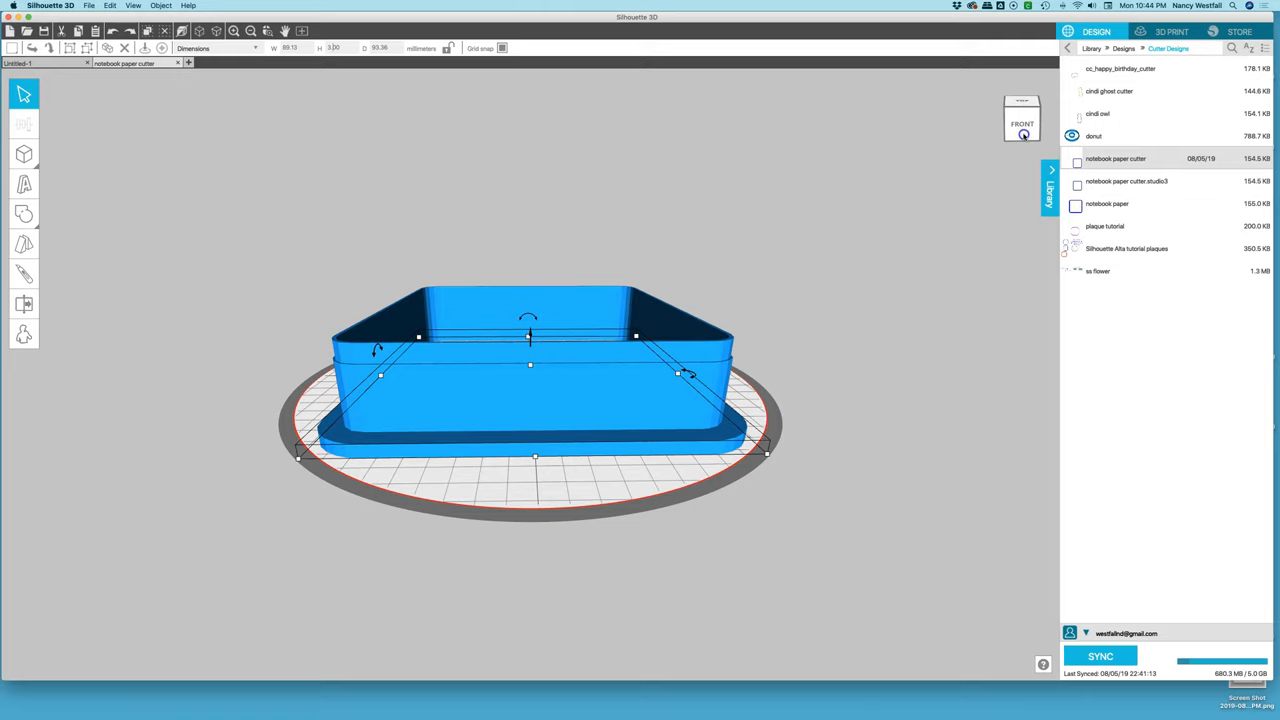
# Tilt the view, select the whole cutter, and level it flat to the bed
pyautogui.click(1021, 115)
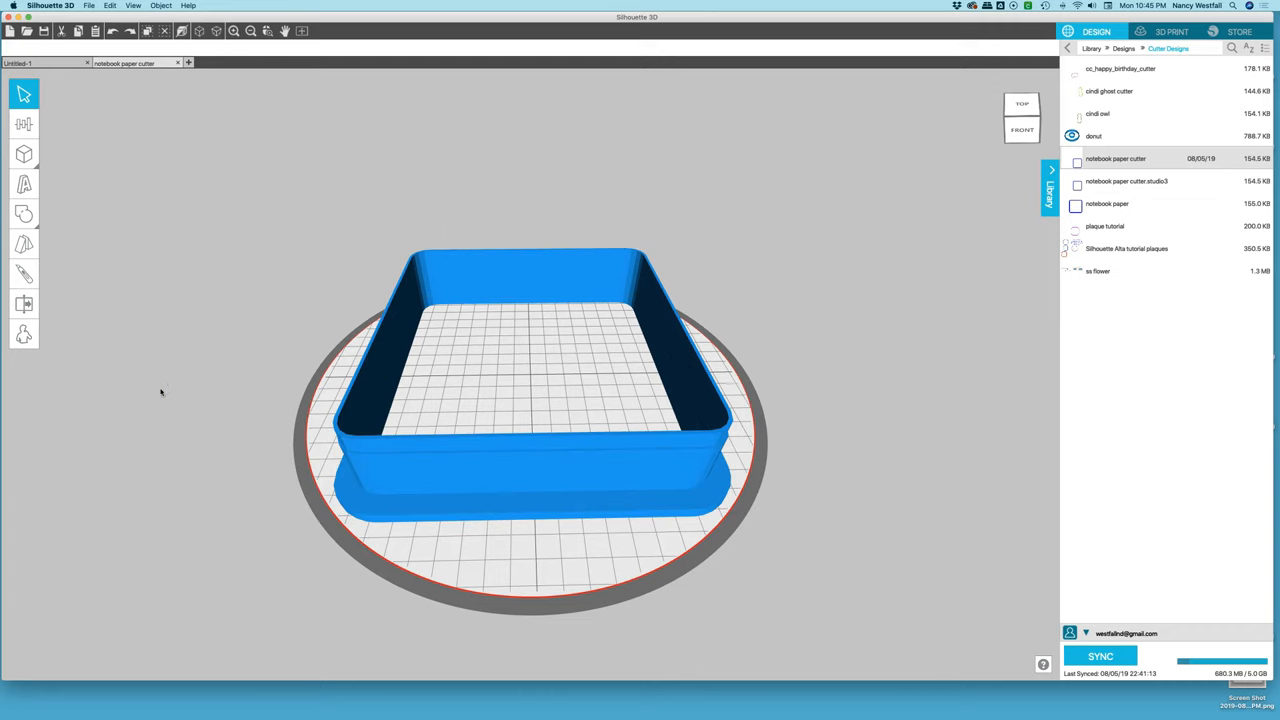
pyautogui.click(530, 400)
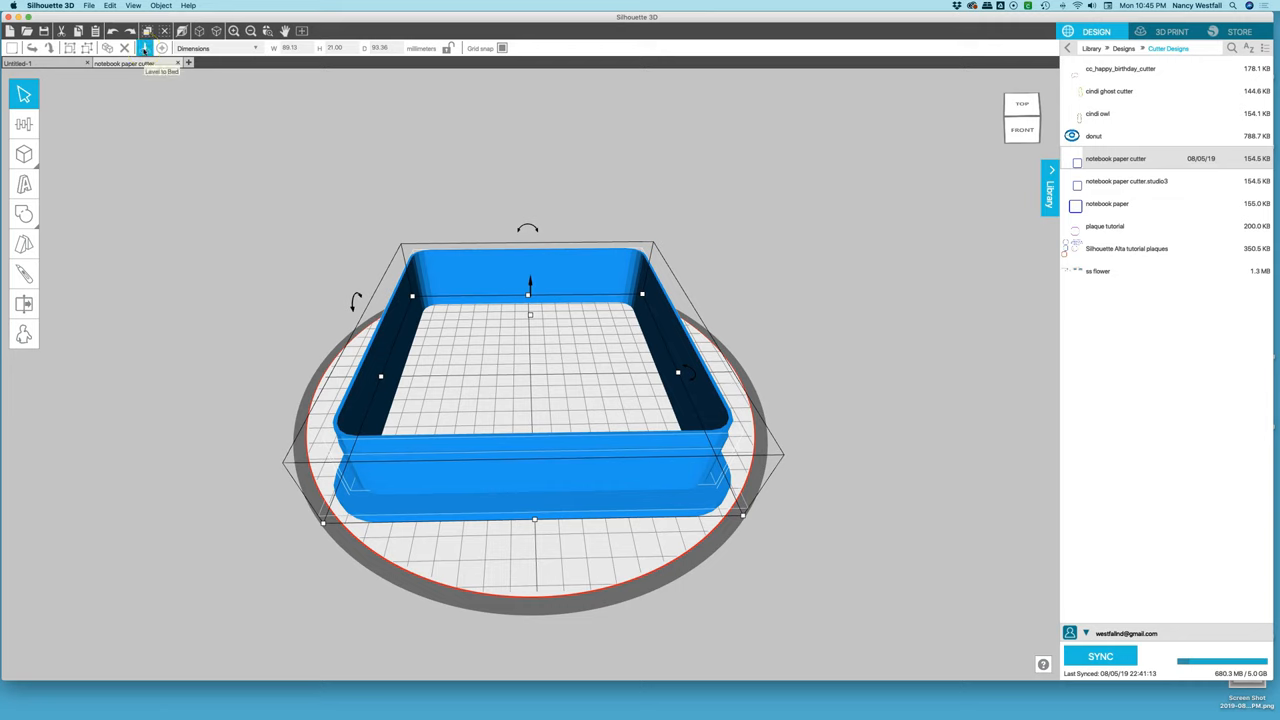
pyautogui.click(144, 48)
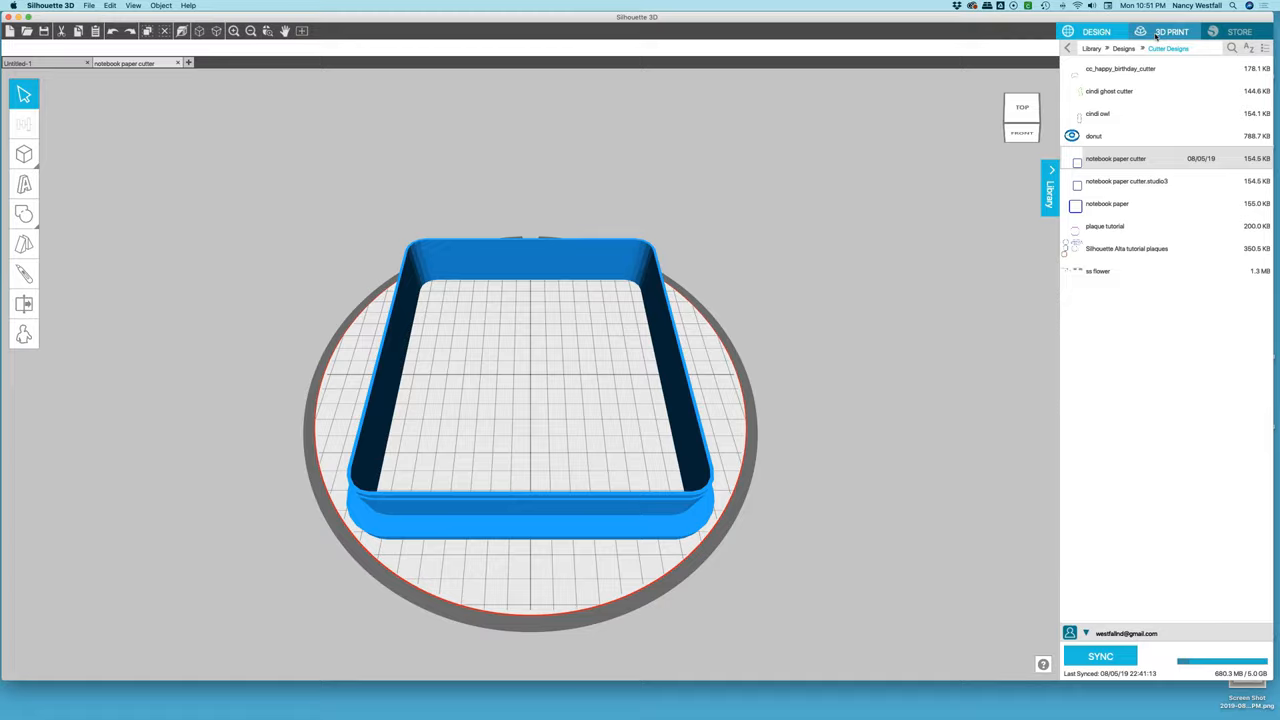
# Slice the cutter (about 1 hour 51 minutes) and play the layer-by-layer print simulation
pyautogui.click(1171, 31)
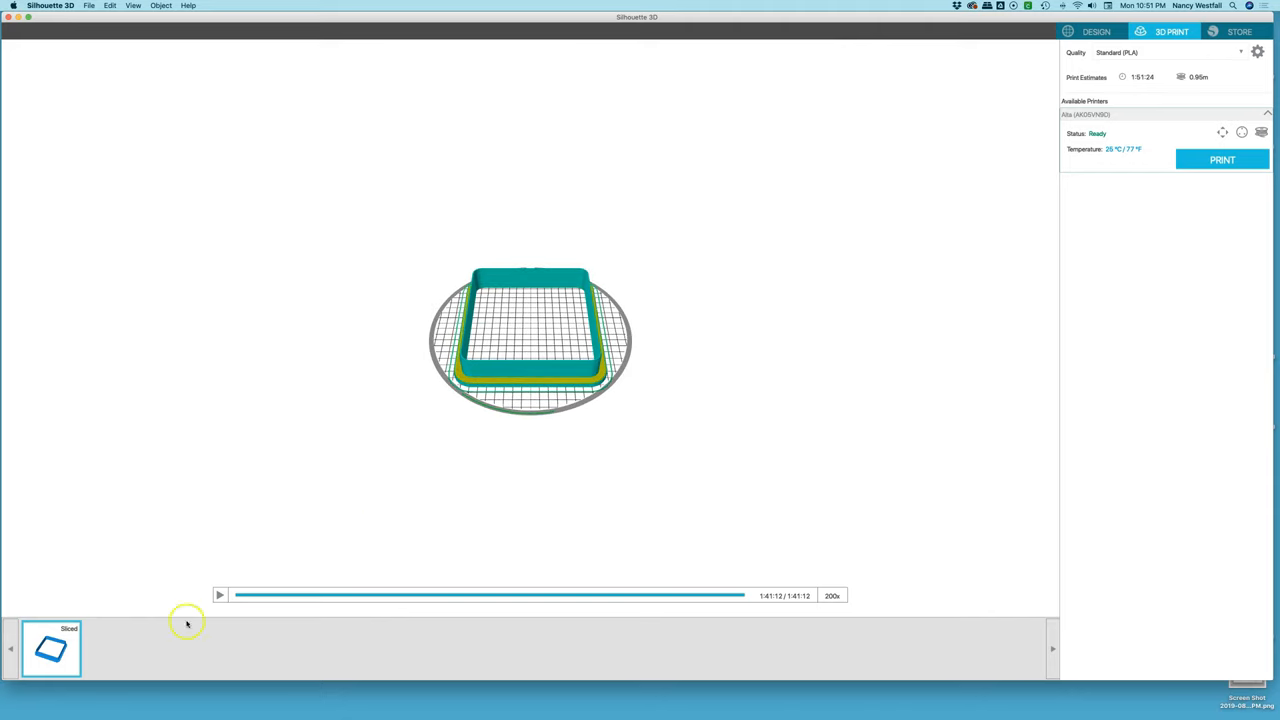
pyautogui.moveTo(345, 419)
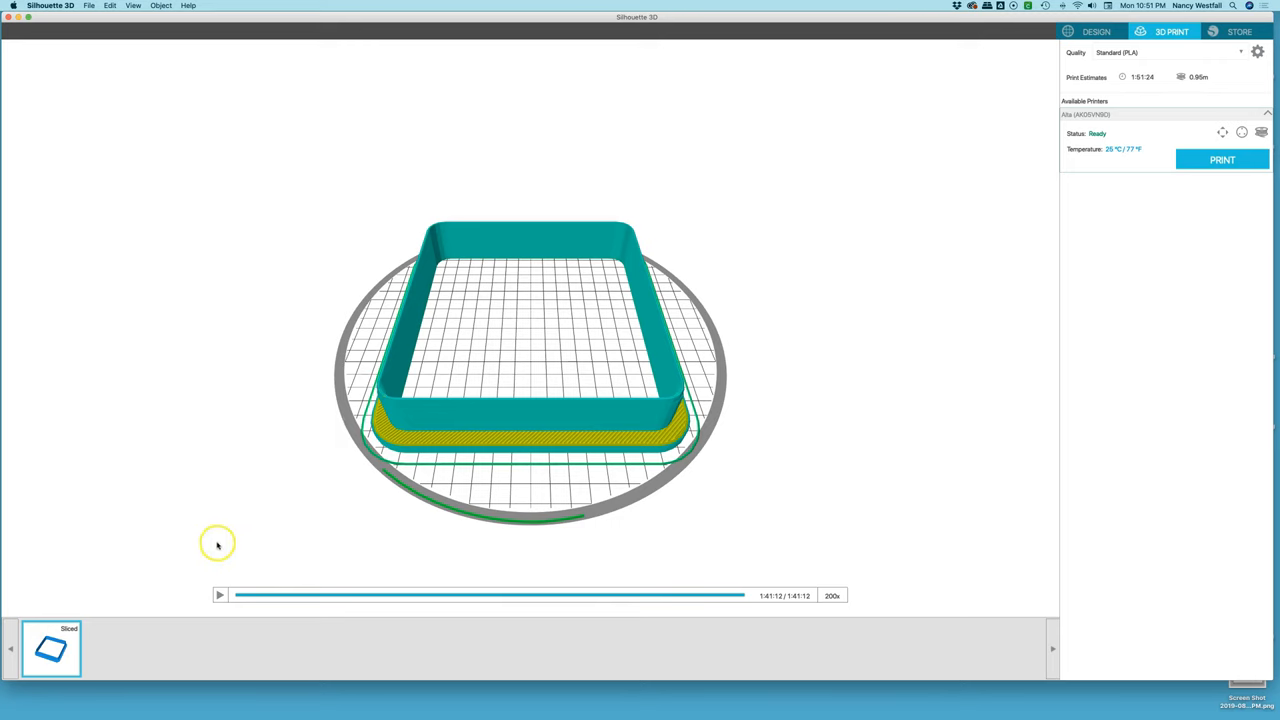
pyautogui.click(219, 595)
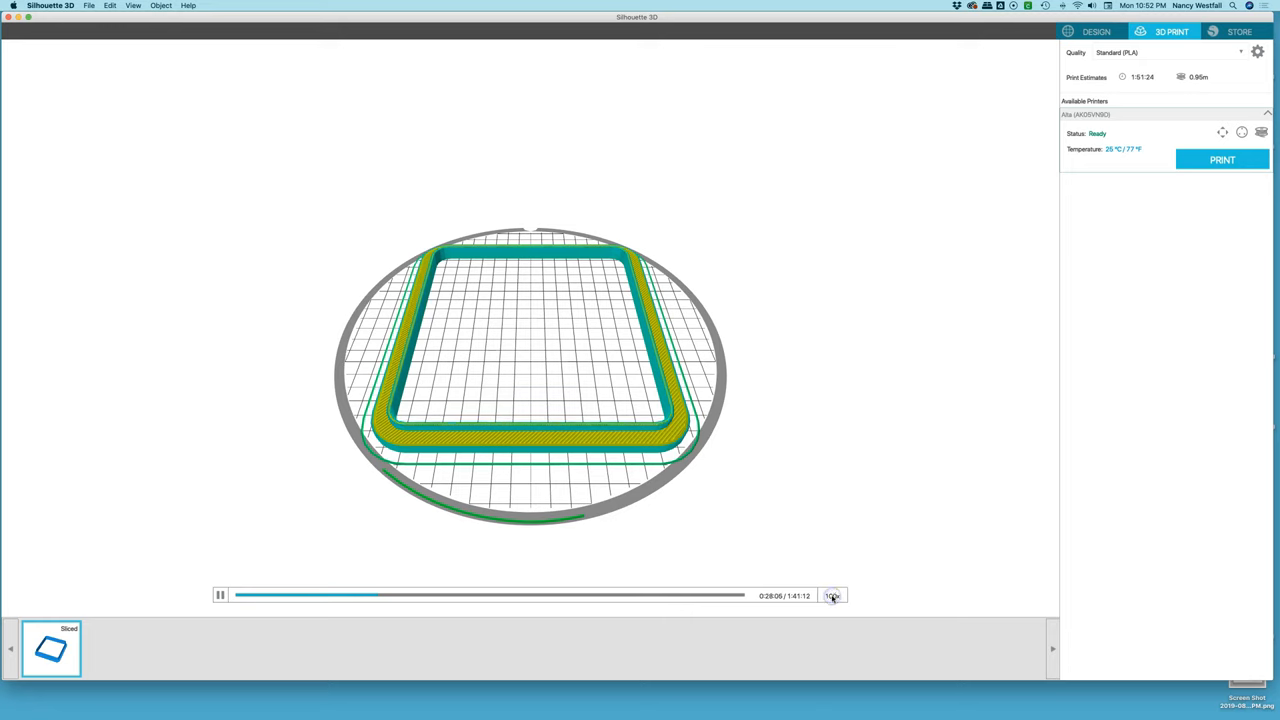
# Try High Quality (PLA), revert to Standard (PLA), and send the cutter to the Alta printer
pyautogui.click(832, 595)
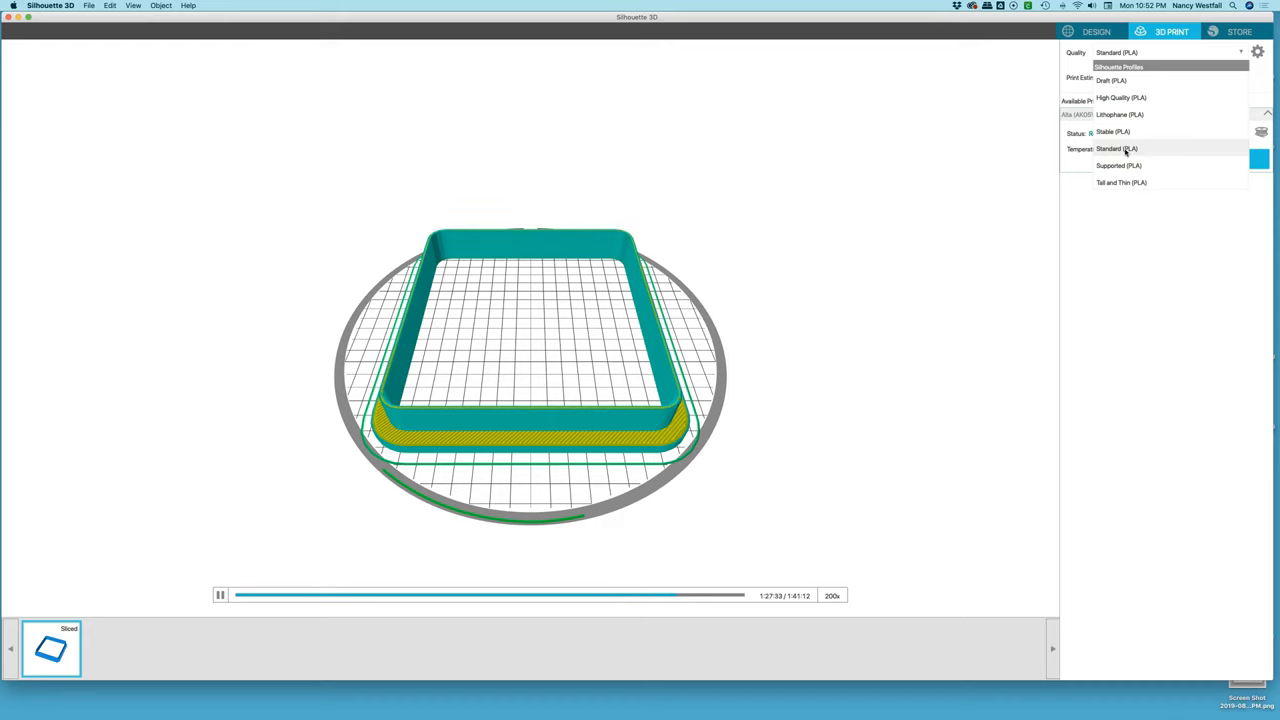
pyautogui.click(1121, 97)
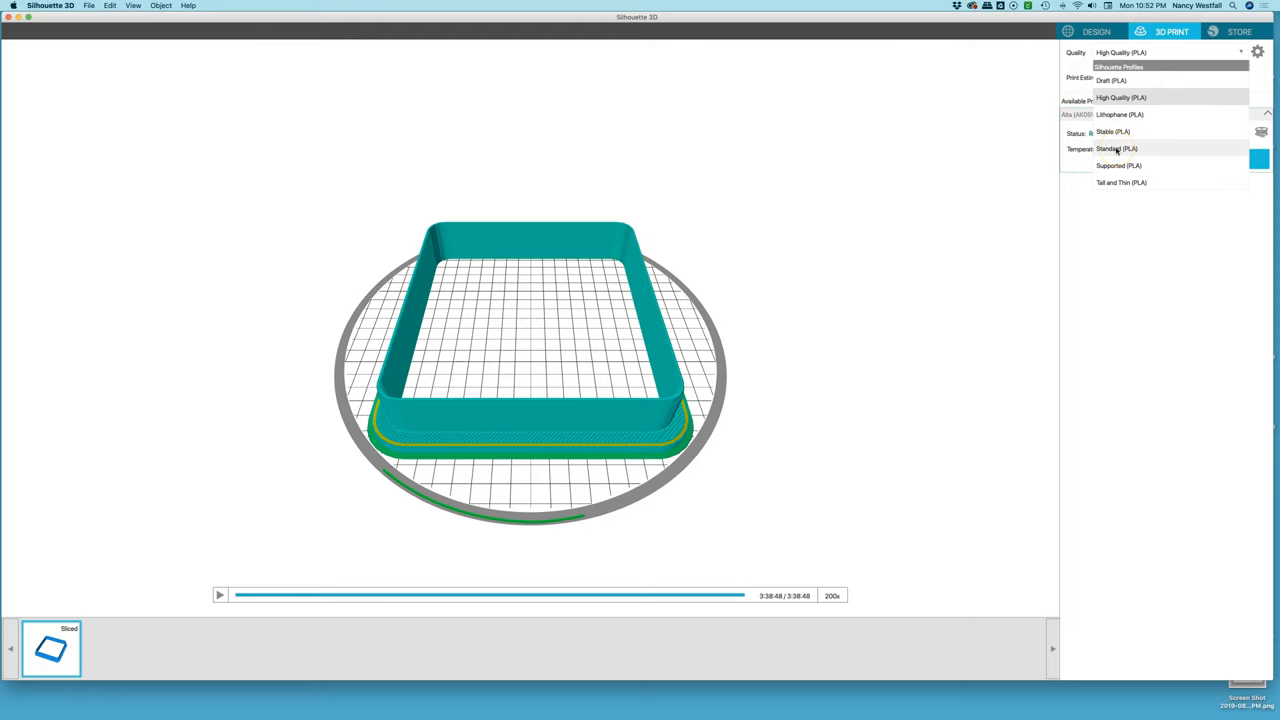
pyautogui.click(1116, 148)
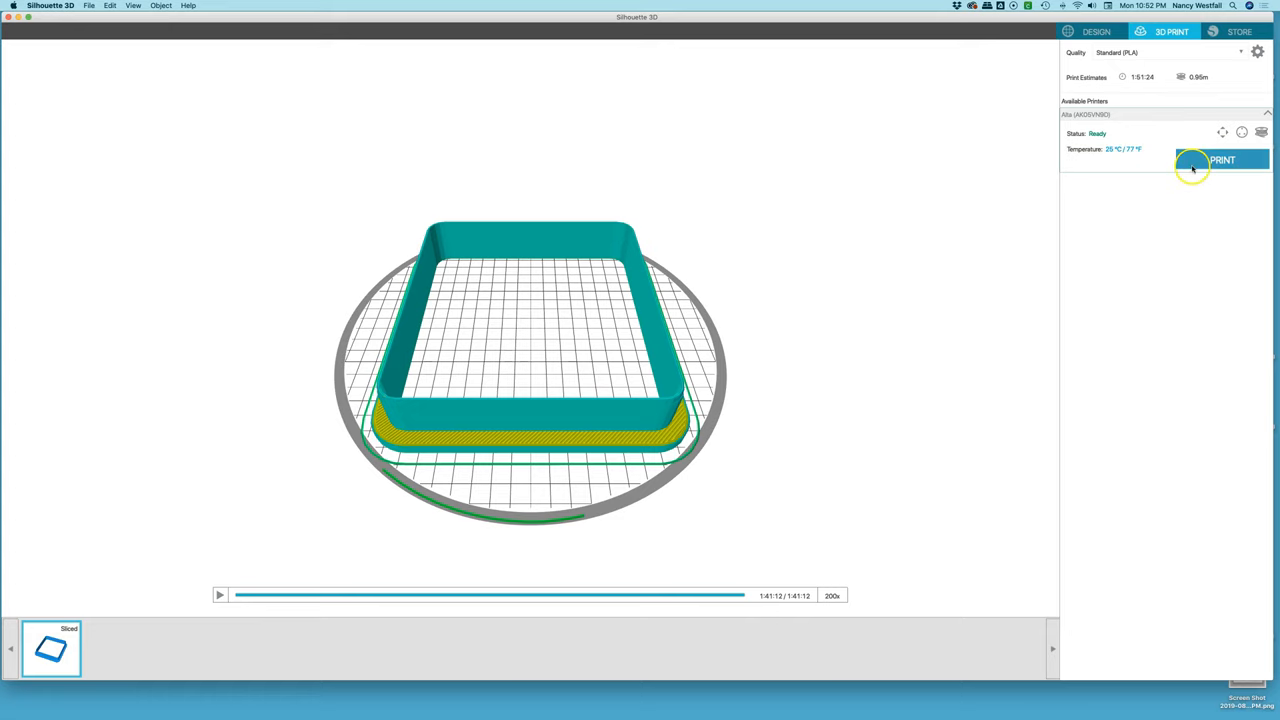
pyautogui.click(1222, 160)
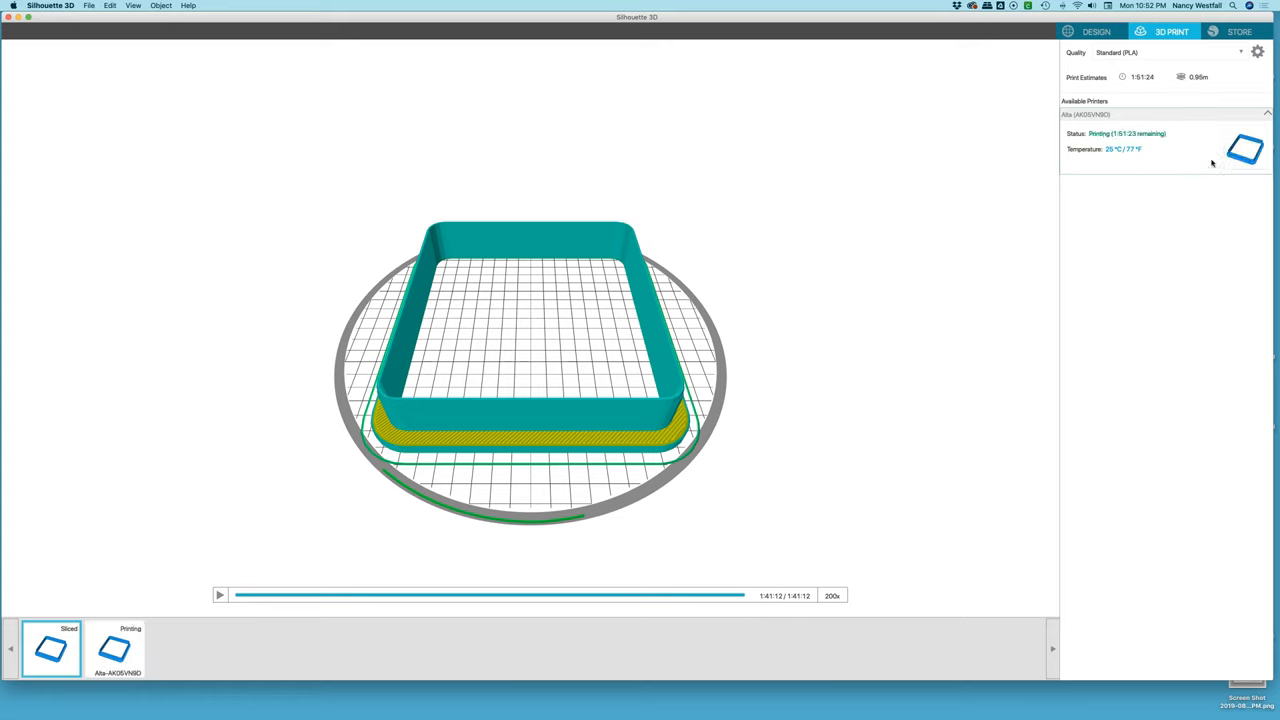